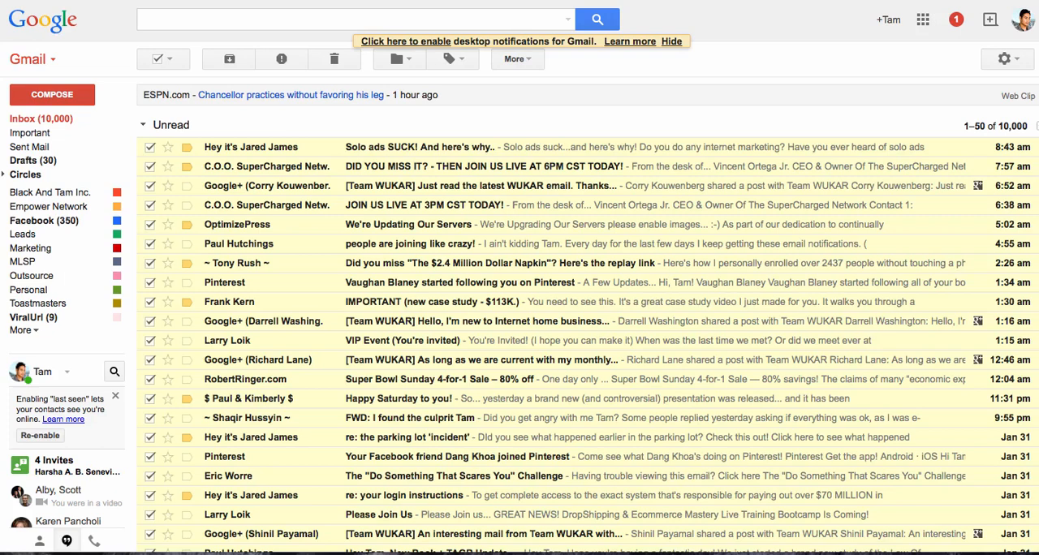
mouse_move(228, 58)
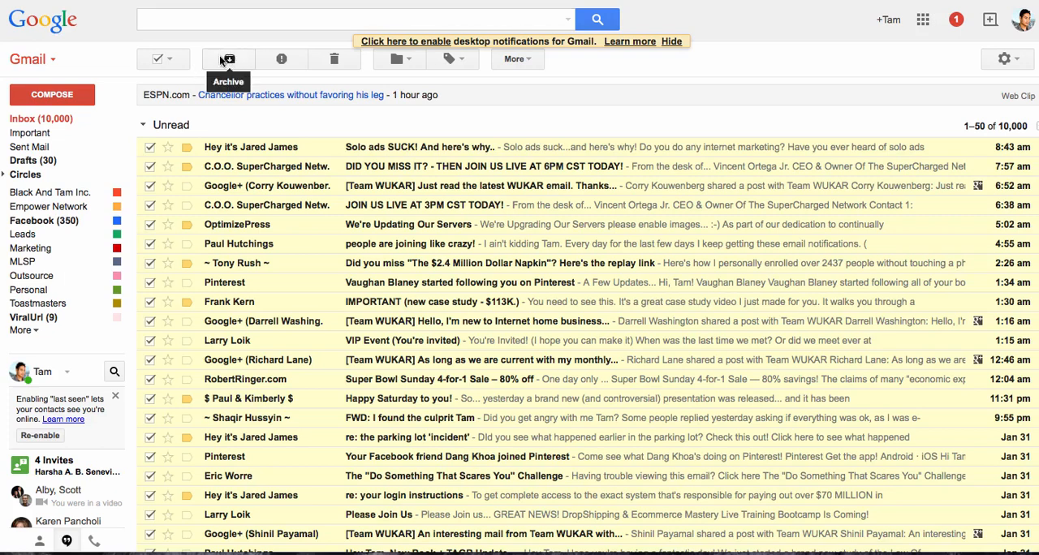
left_click(156, 59)
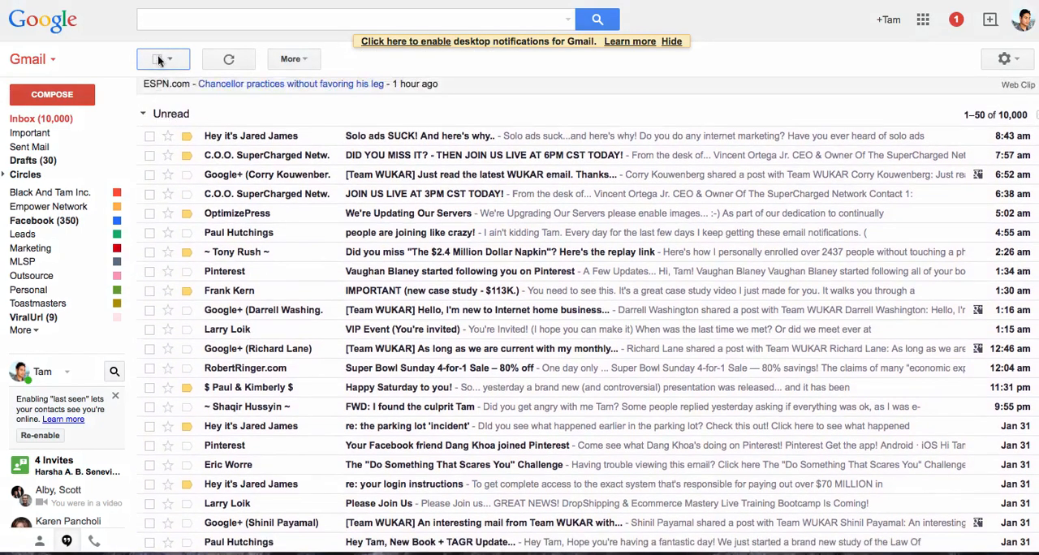
left_click(156, 58)
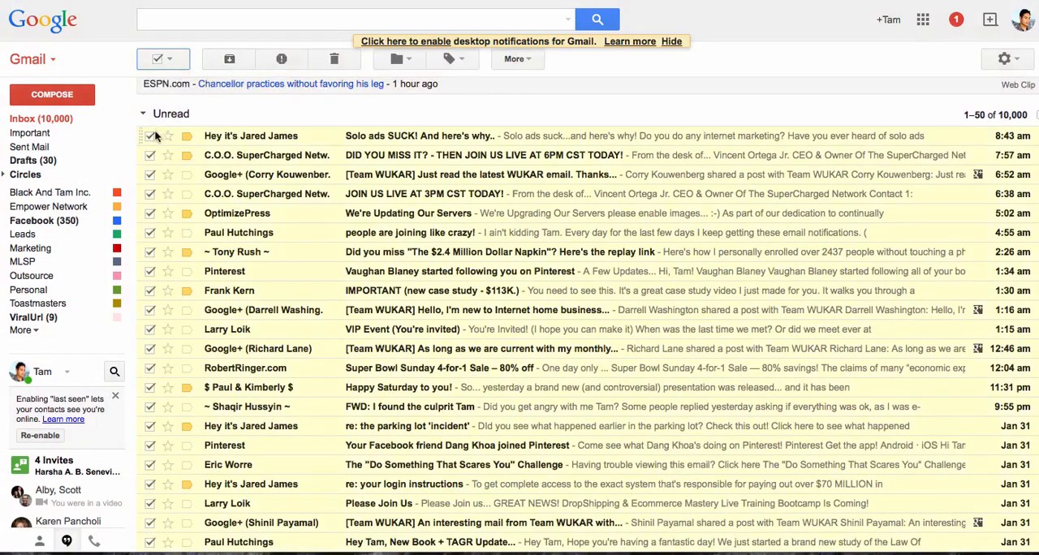
left_click(149, 137)
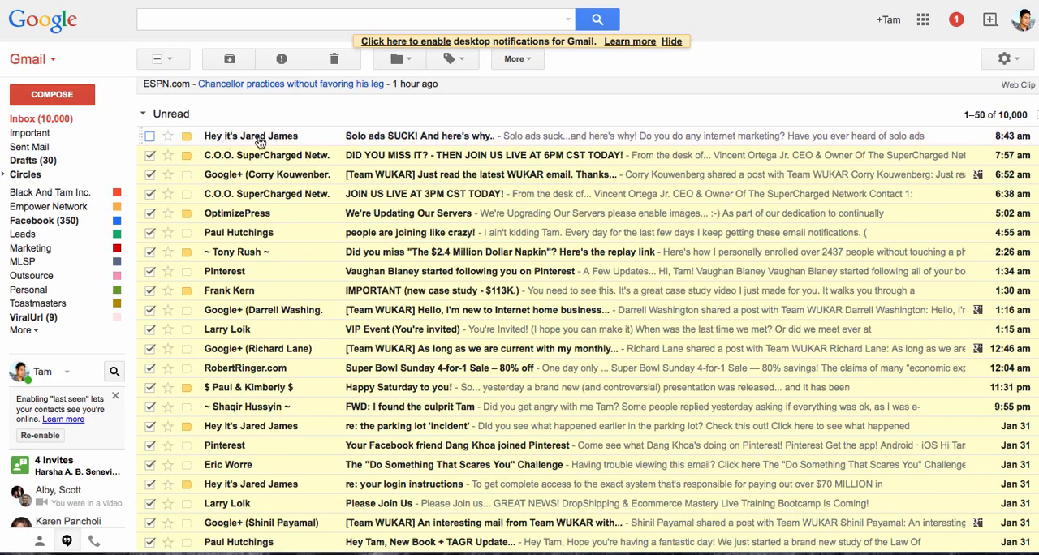
mouse_move(361, 130)
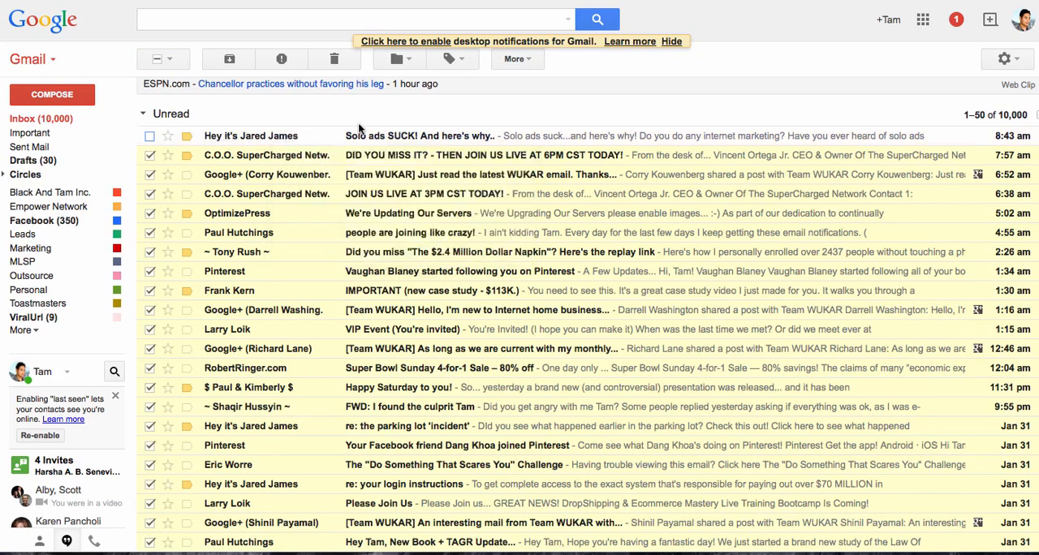
mouse_move(258, 104)
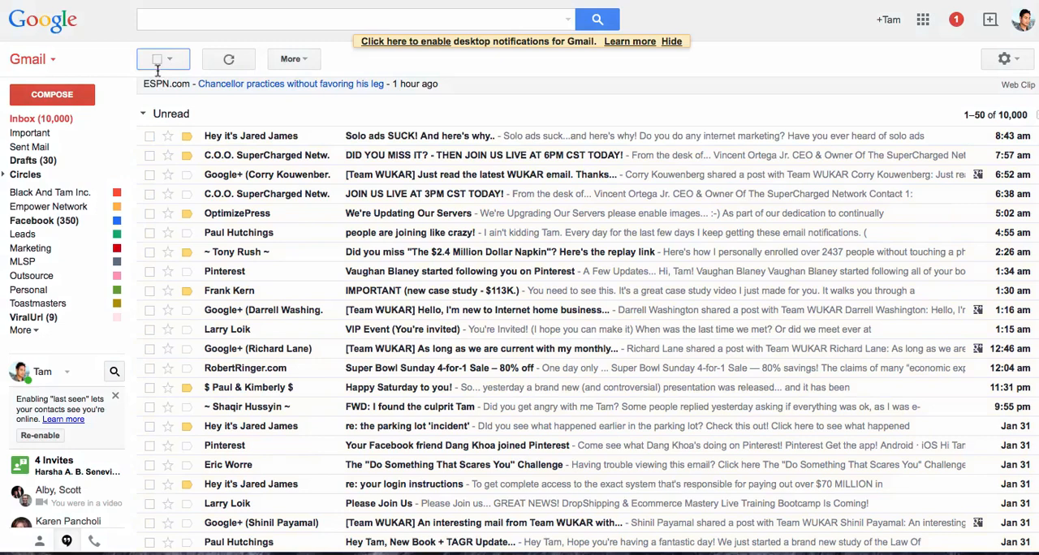
left_click(149, 136)
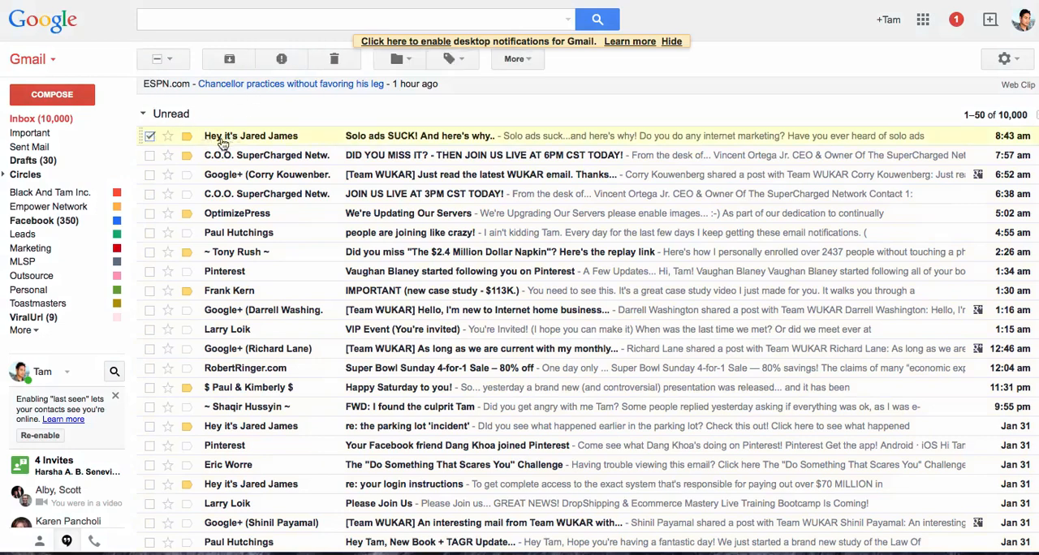
mouse_move(229, 59)
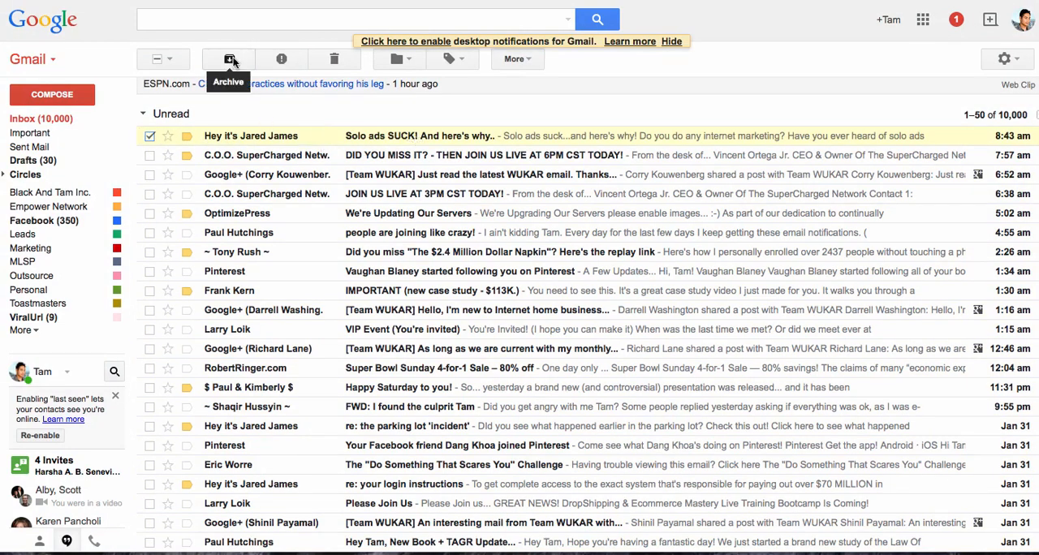
left_click(228, 58)
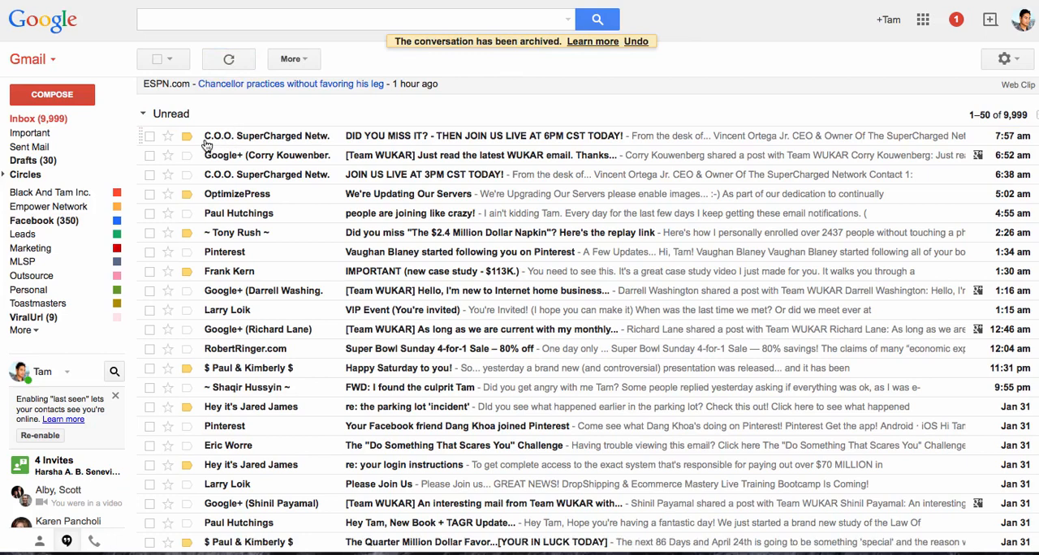
left_click(354, 20)
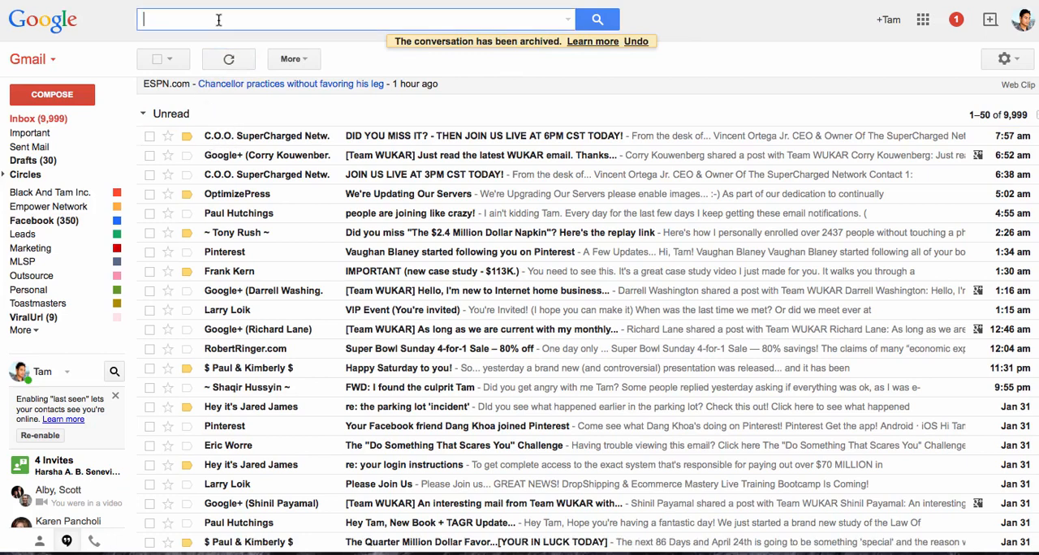
type("jared james")
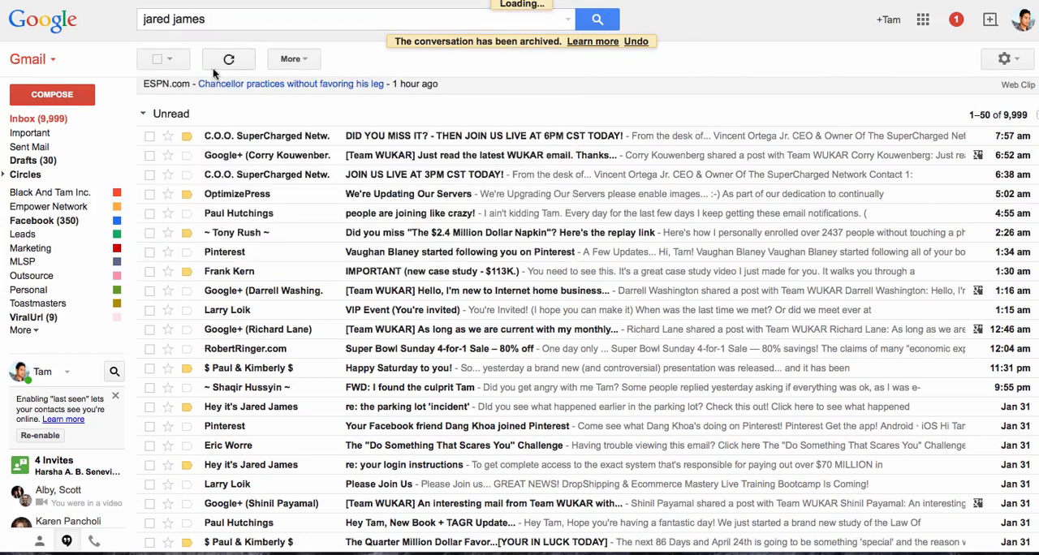
left_click(597, 19)
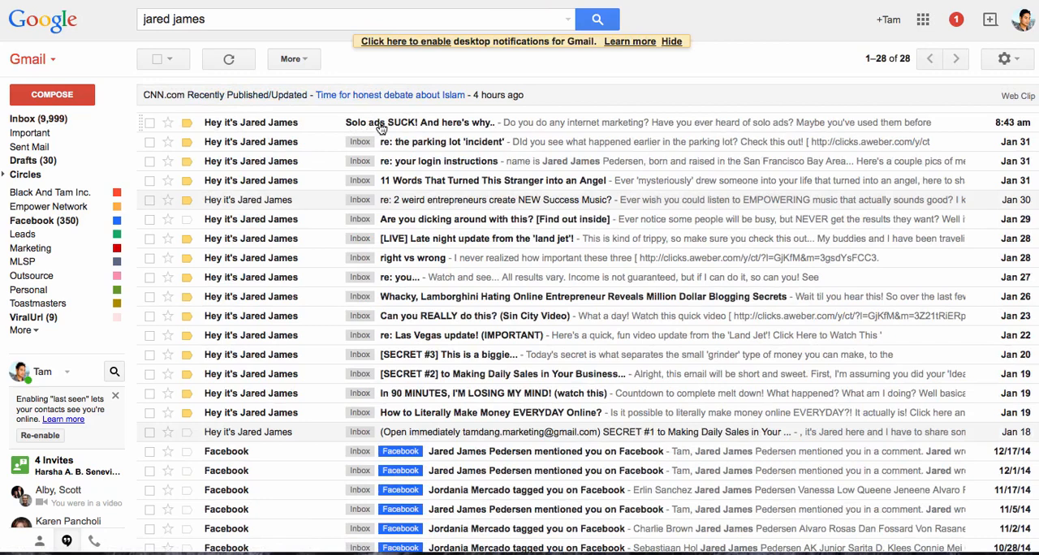
mouse_move(318, 128)
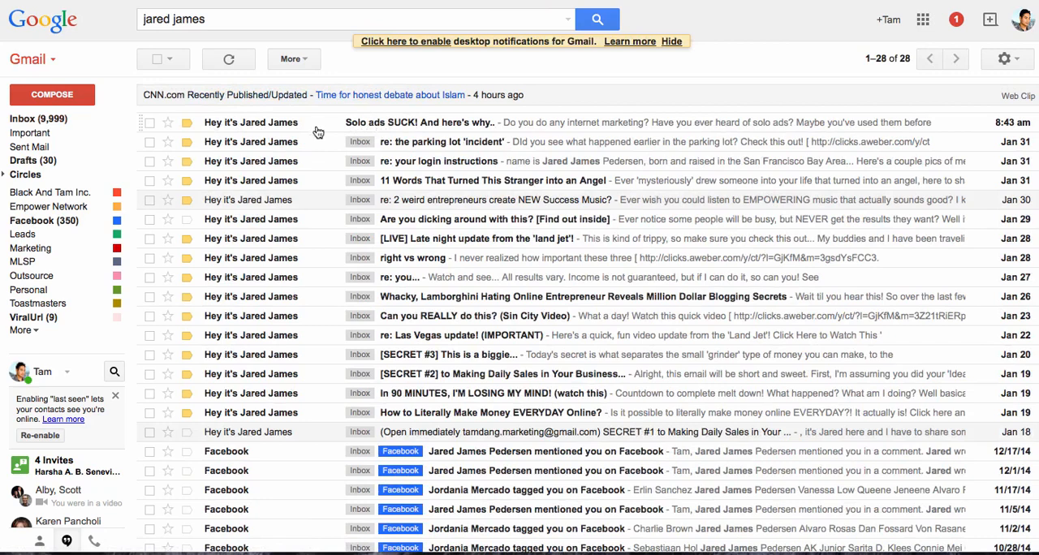
mouse_move(372, 144)
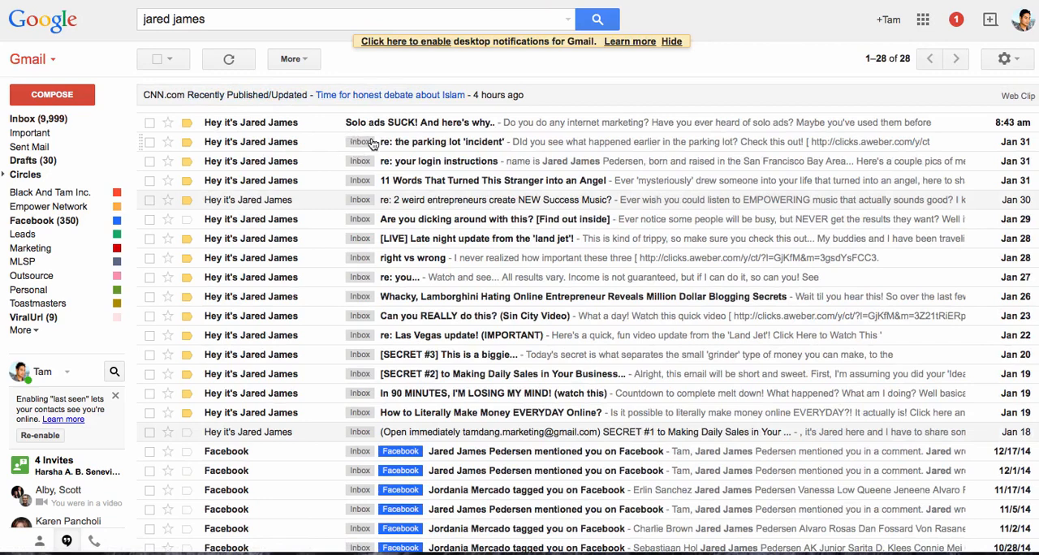
mouse_move(151, 145)
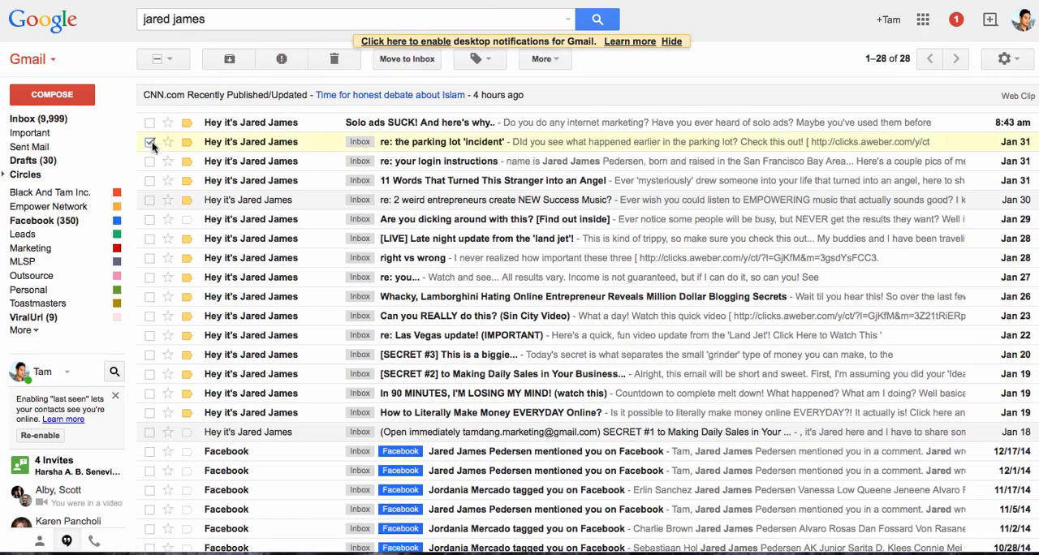
left_click(149, 142)
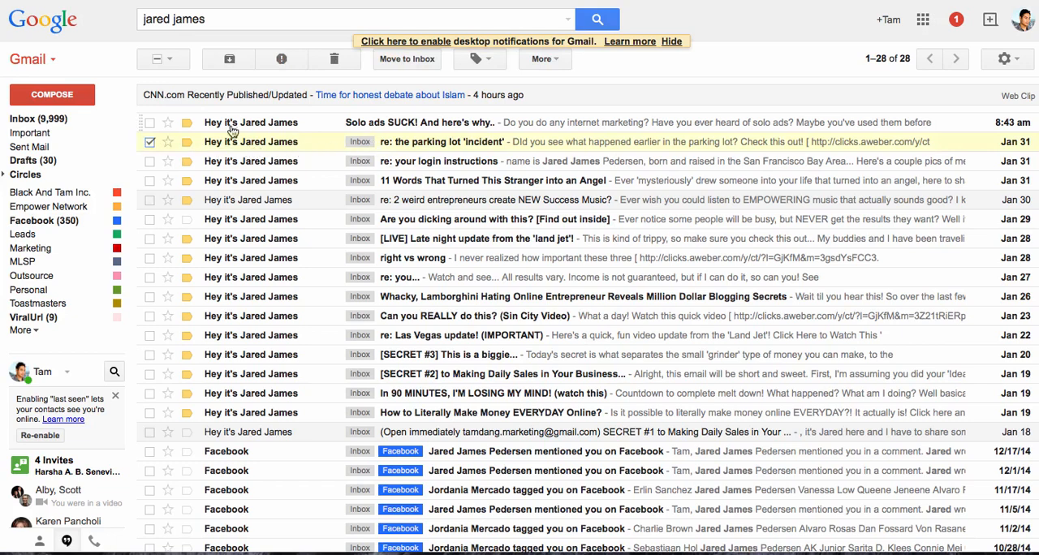
left_click(229, 59)
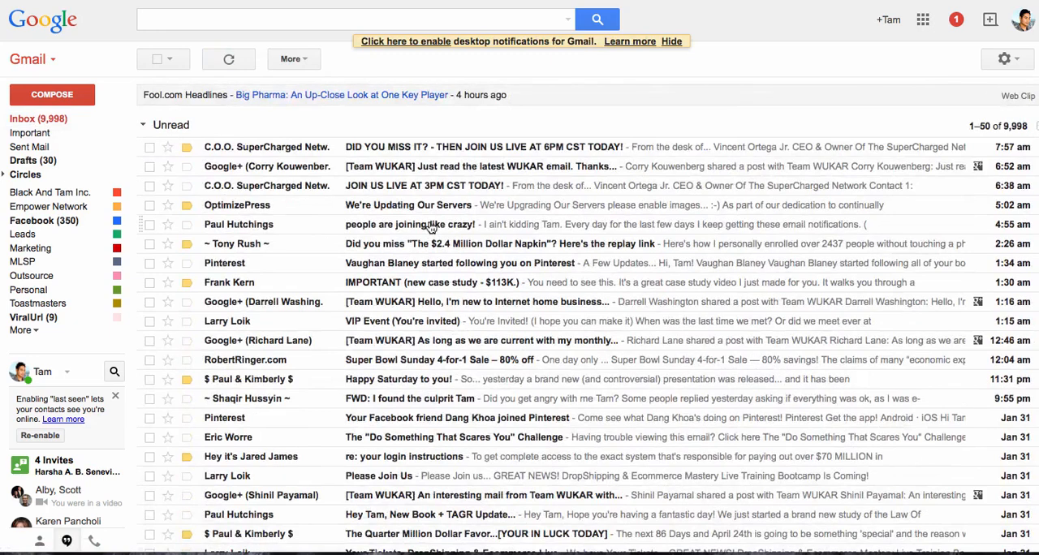
mouse_move(156, 58)
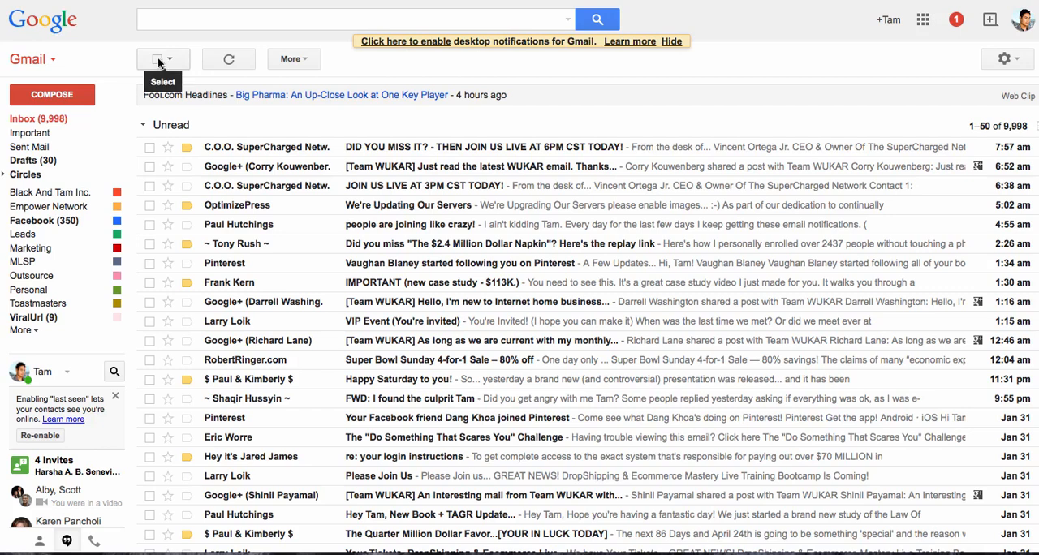
Archive all 50 conversations on the first inbox page, dropping the count to 9,948
left_click(158, 58)
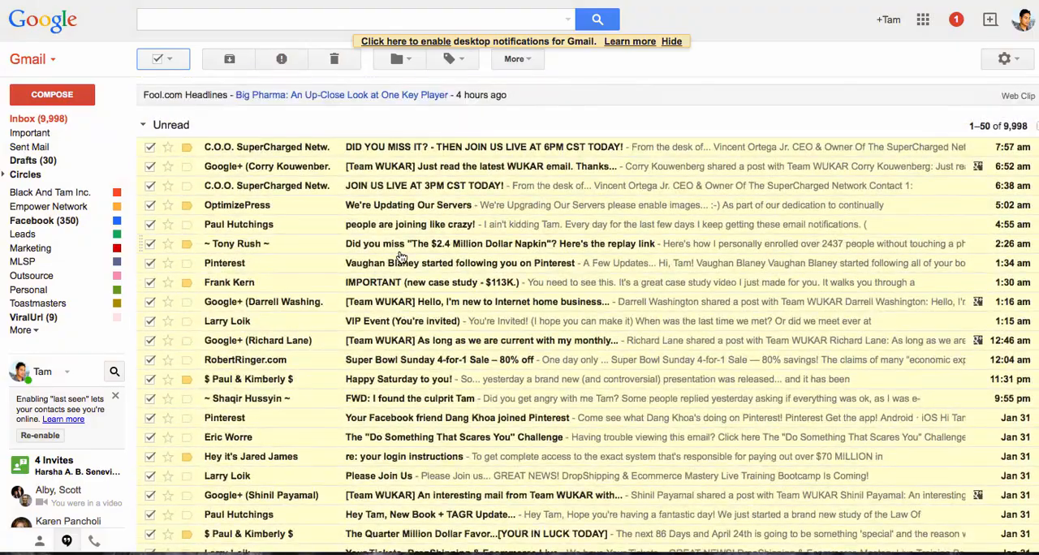
mouse_move(323, 268)
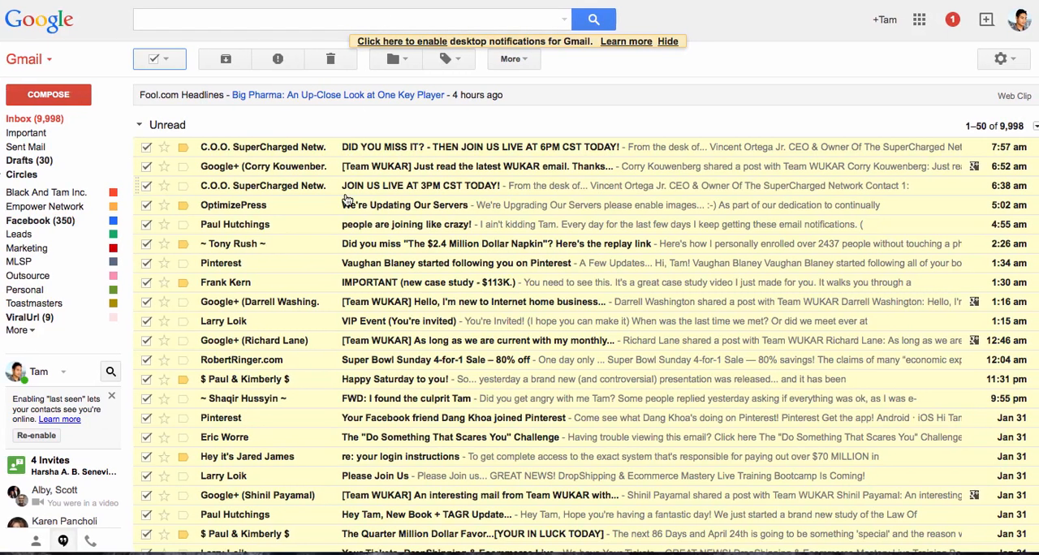
mouse_move(731, 163)
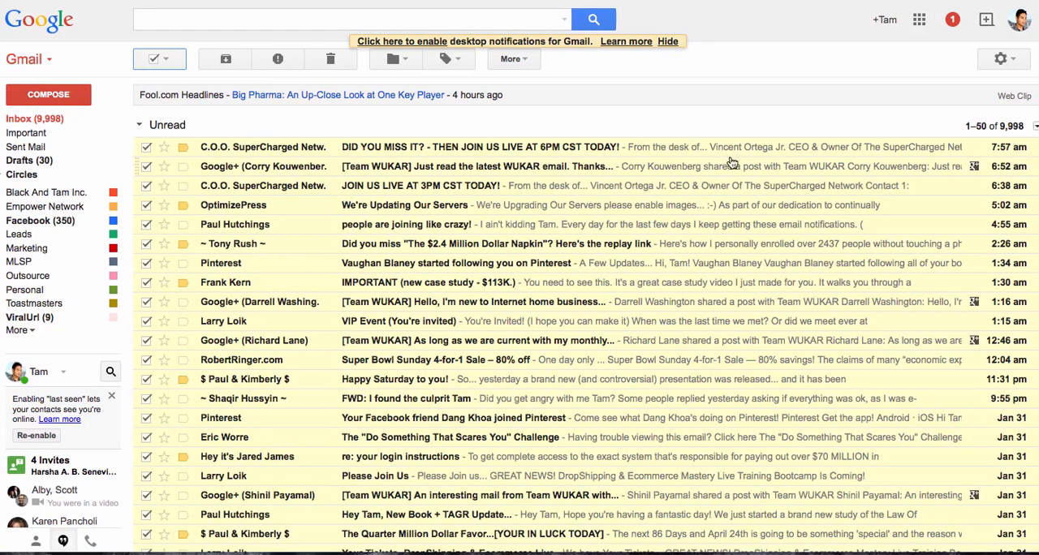
mouse_move(507, 342)
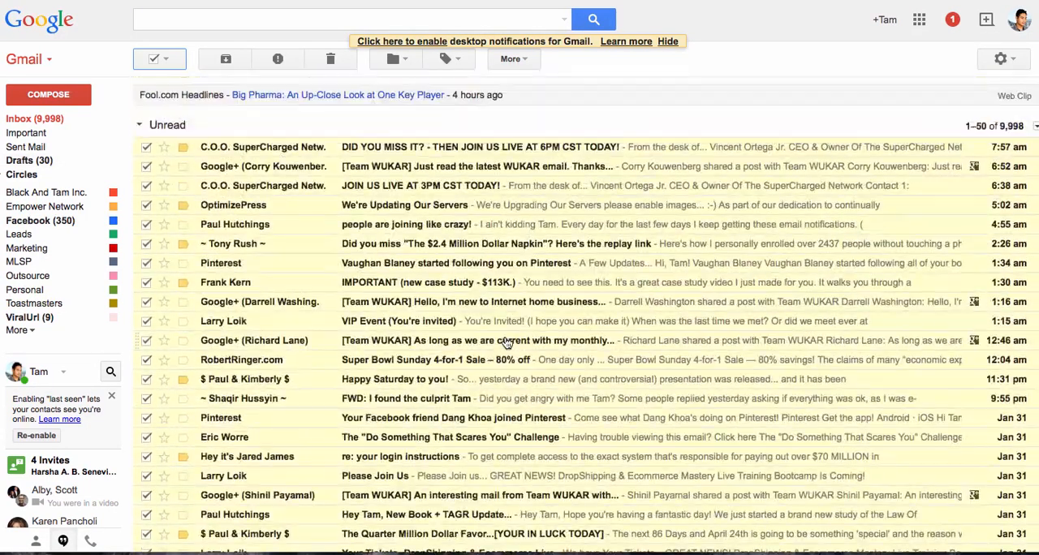
mouse_move(968, 127)
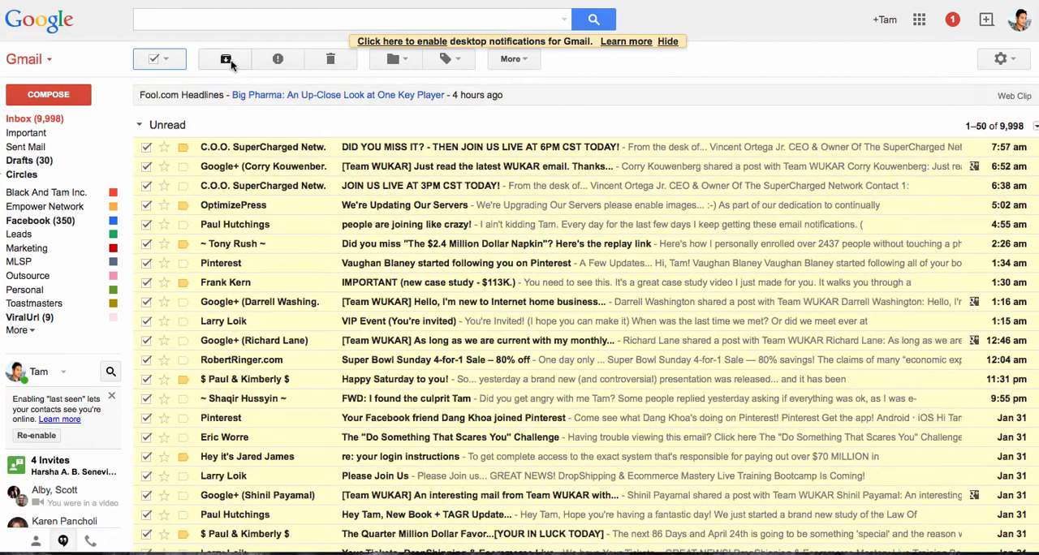
left_click(224, 58)
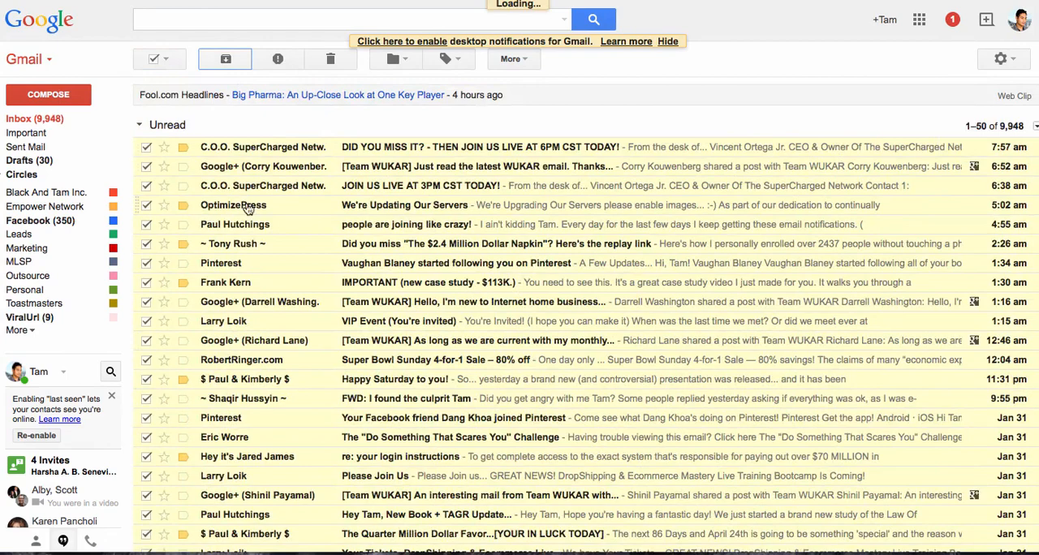
left_click(224, 58)
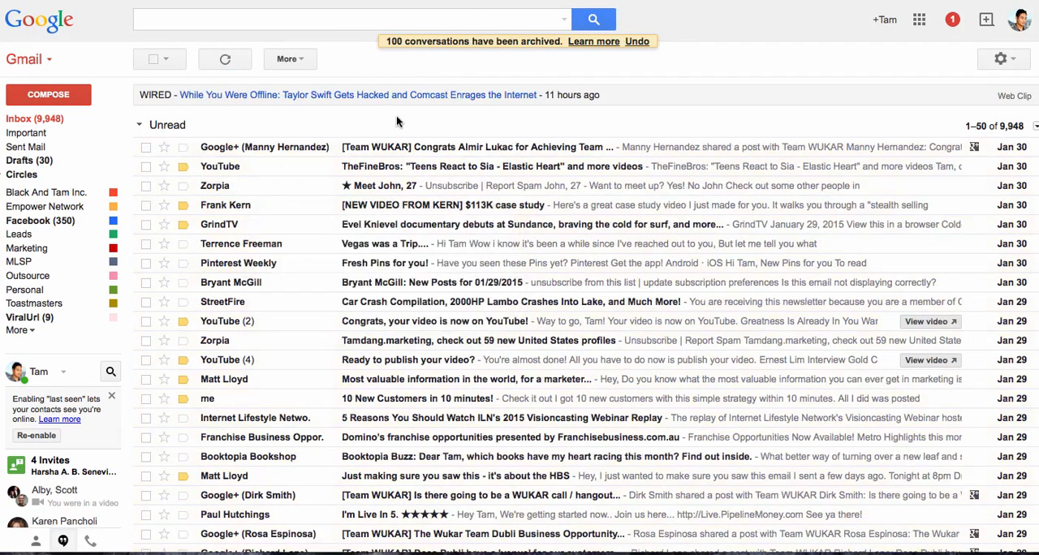
mouse_move(289, 104)
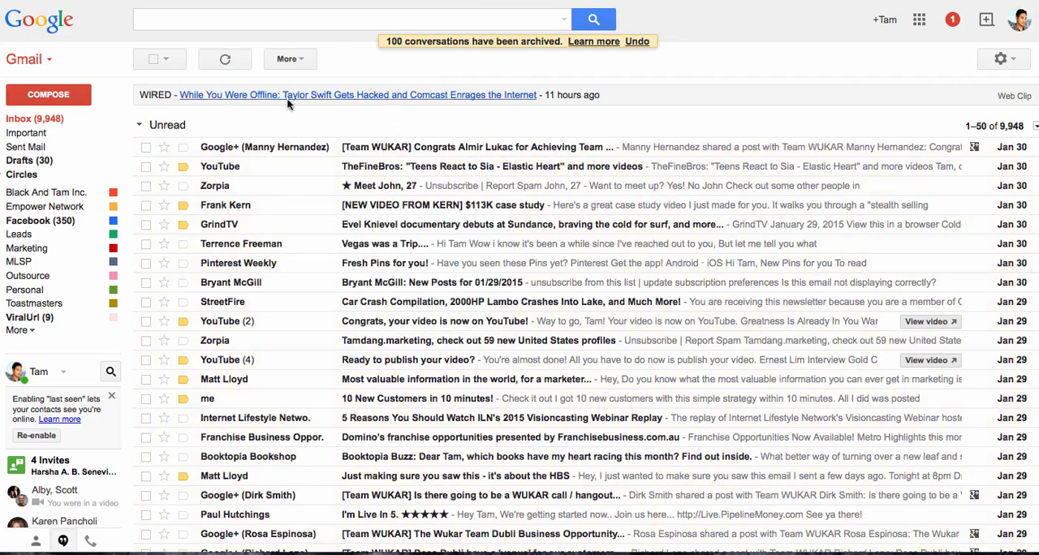
mouse_move(154, 58)
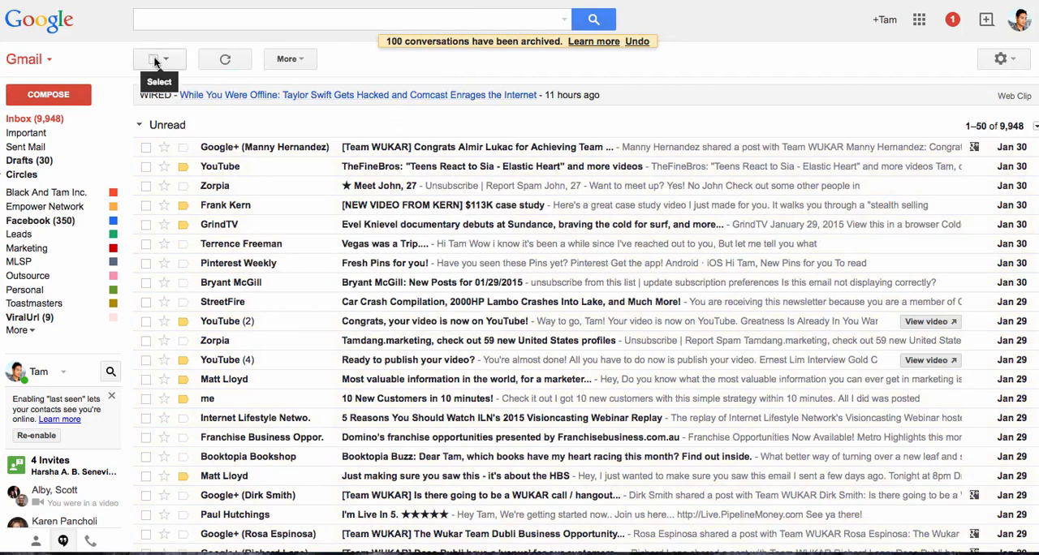
left_click(154, 59)
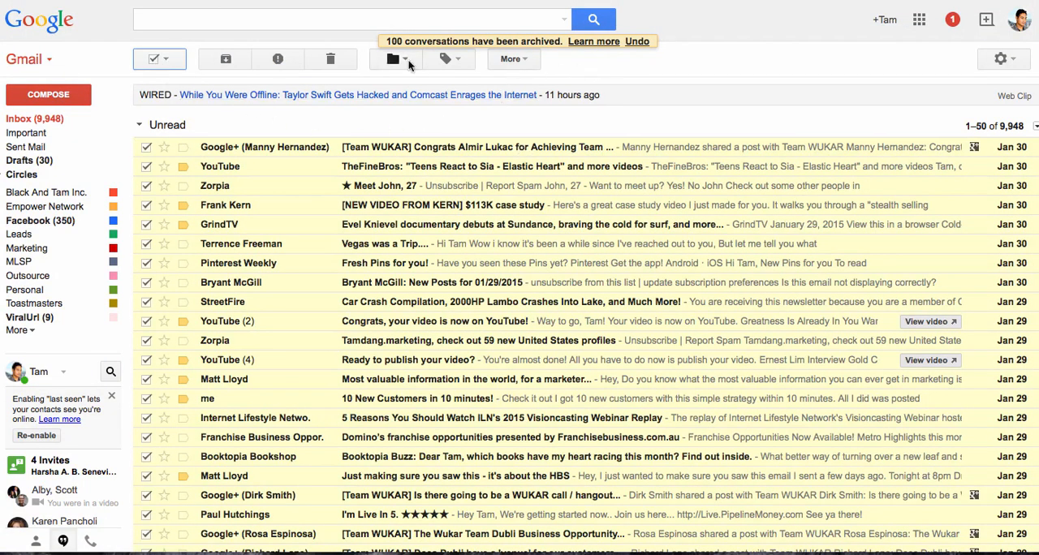
mouse_move(539, 33)
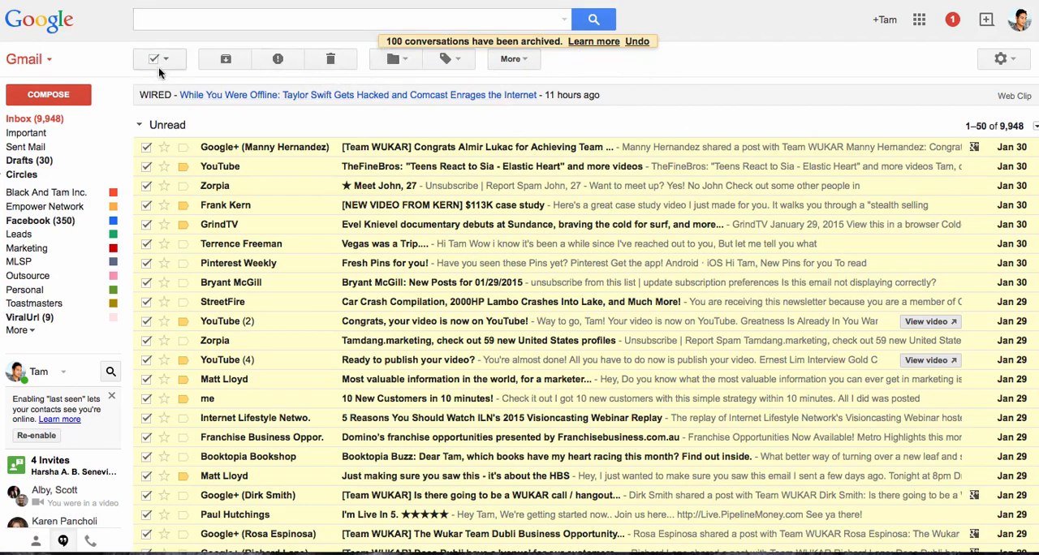
left_click(153, 59)
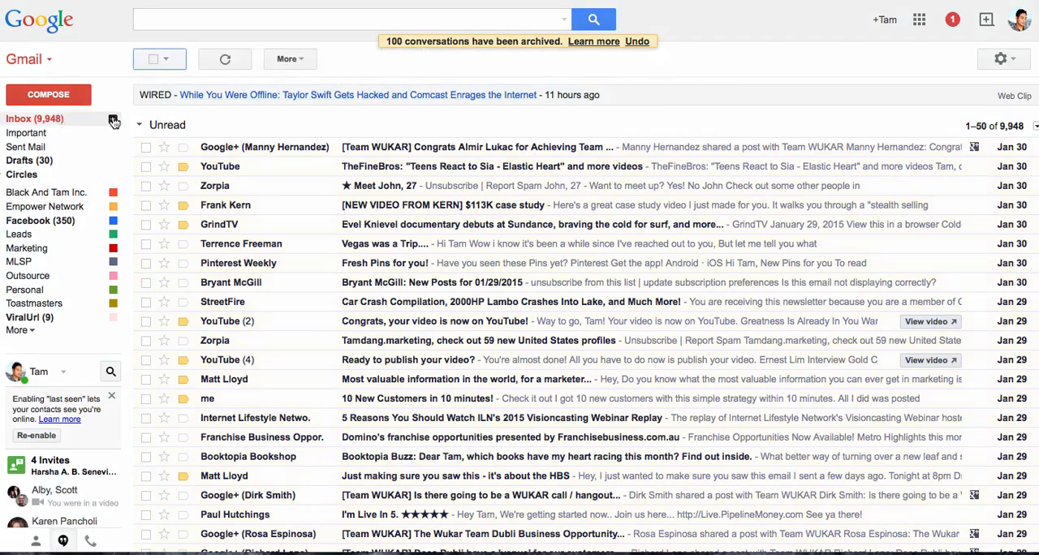
Switch the inbox type from Unread first to Default with category tabs
left_click(114, 118)
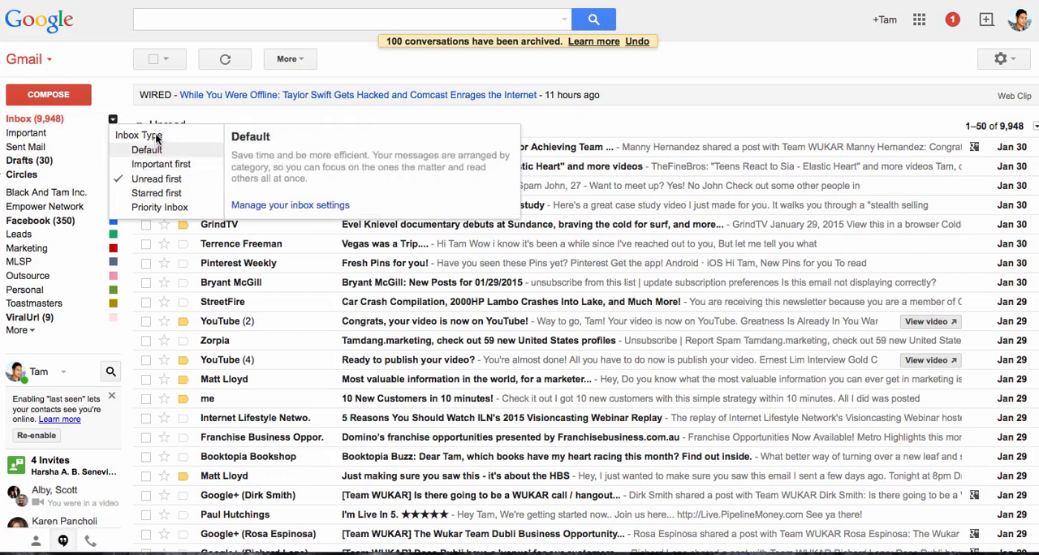
left_click(156, 179)
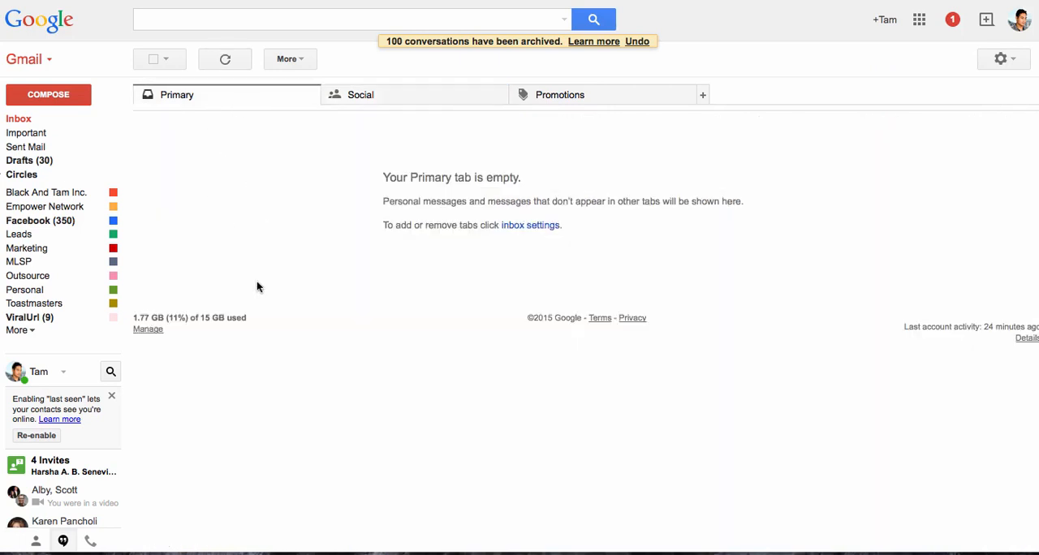
mouse_move(406, 110)
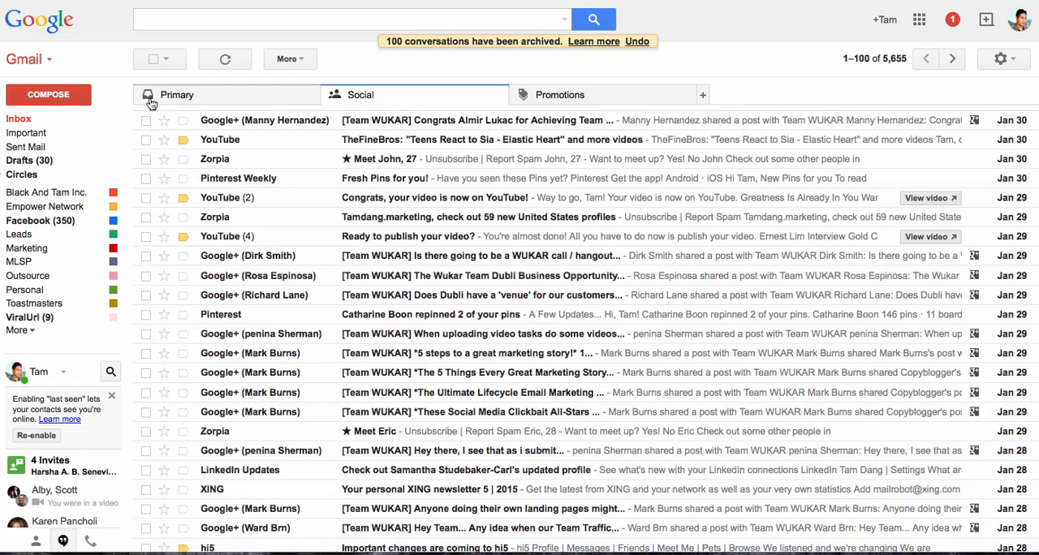
mouse_move(830, 92)
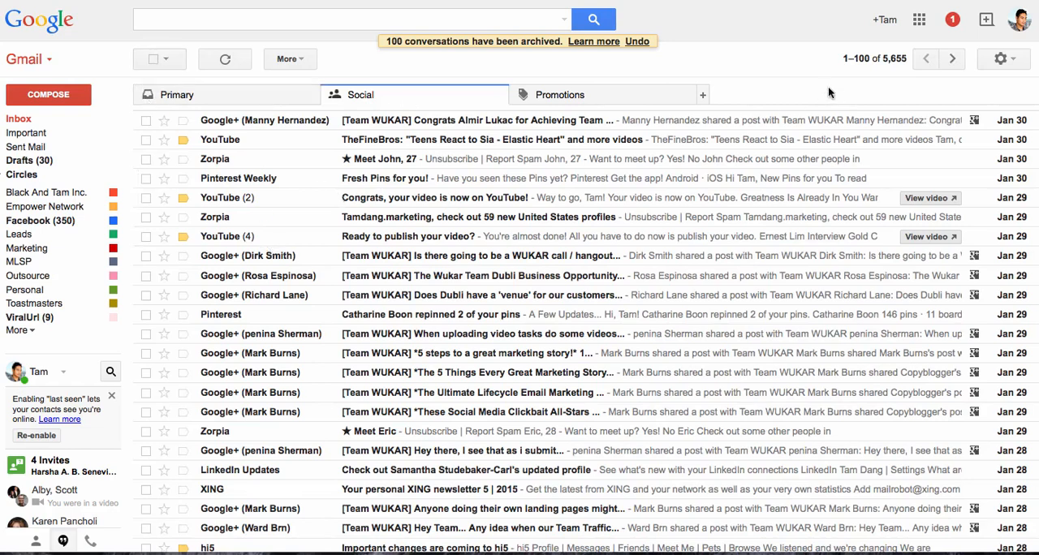
Go to the Social tab and select all 100 conversations on its first page
left_click(874, 59)
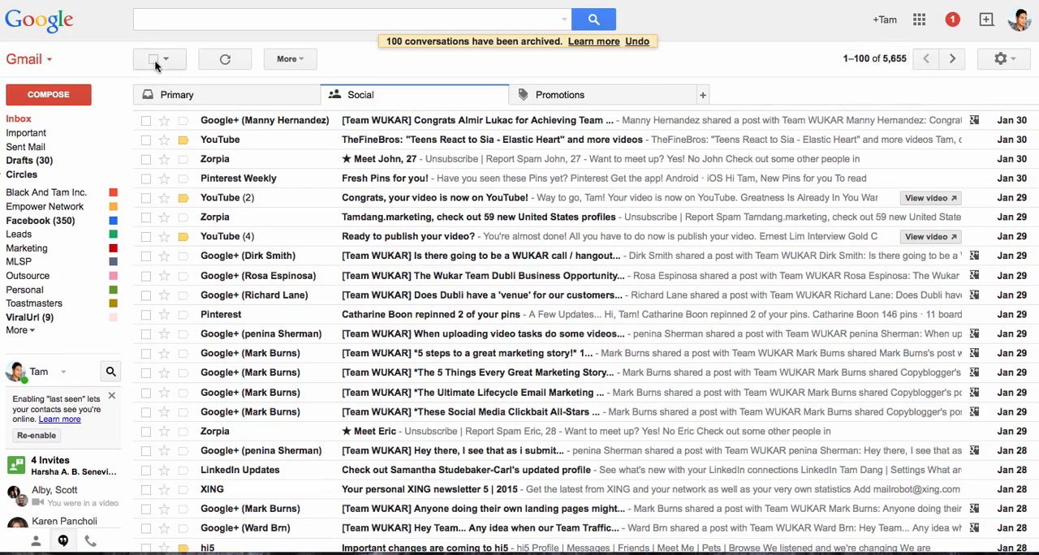
left_click(153, 59)
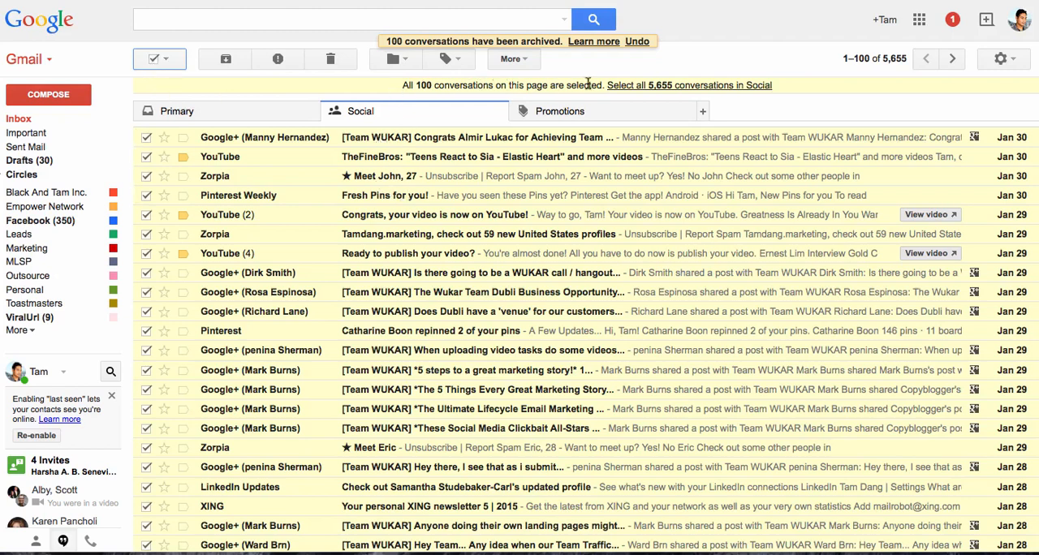
mouse_move(650, 90)
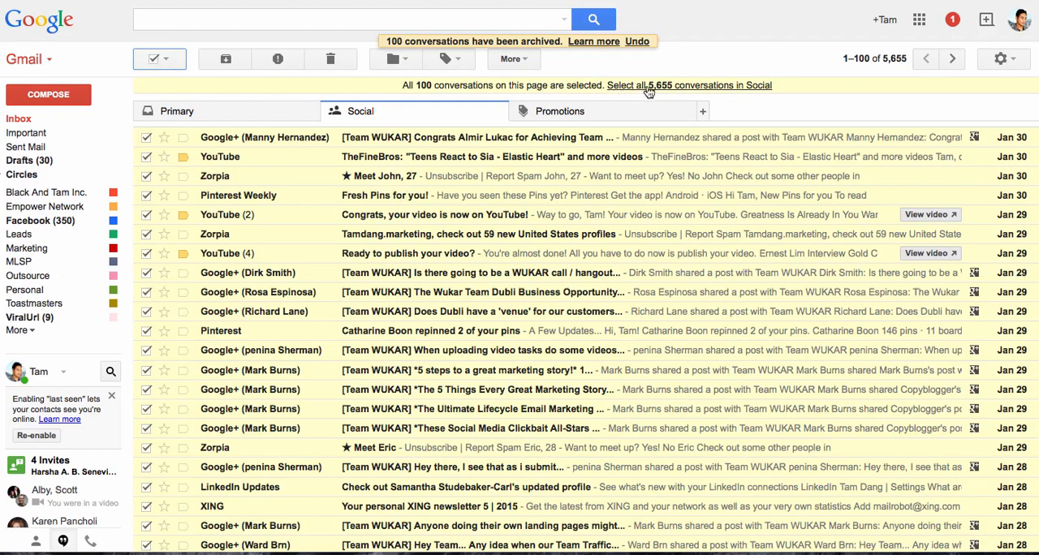
mouse_move(666, 94)
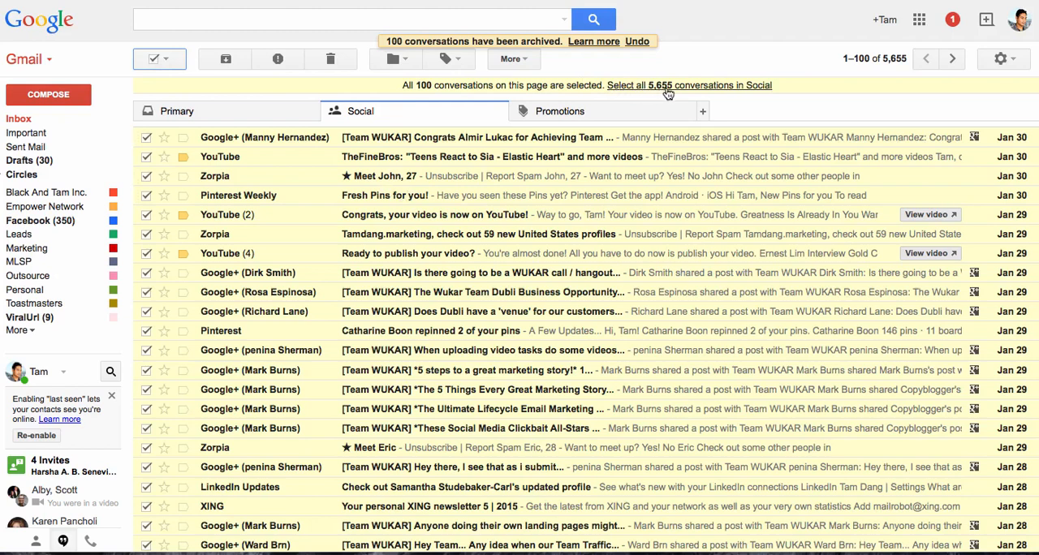
mouse_move(739, 90)
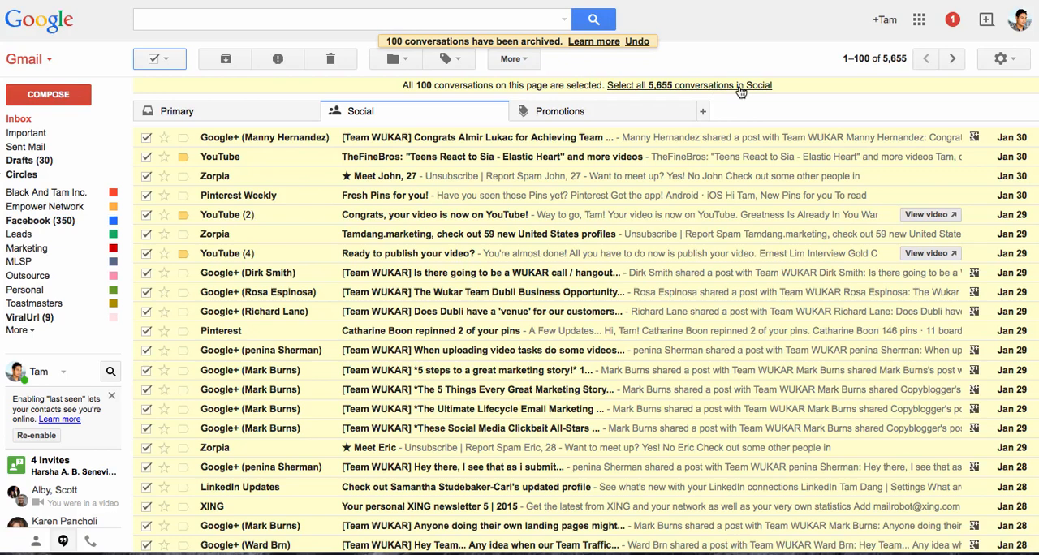
Extend the selection to all 5,655 Social conversations and archive them, confirming the bulk action
left_click(688, 84)
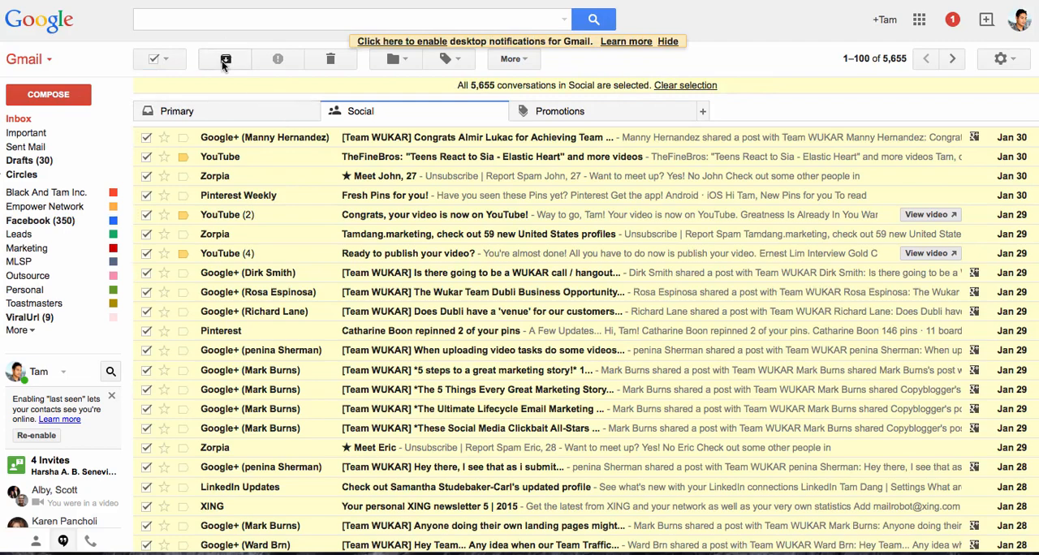
left_click(224, 59)
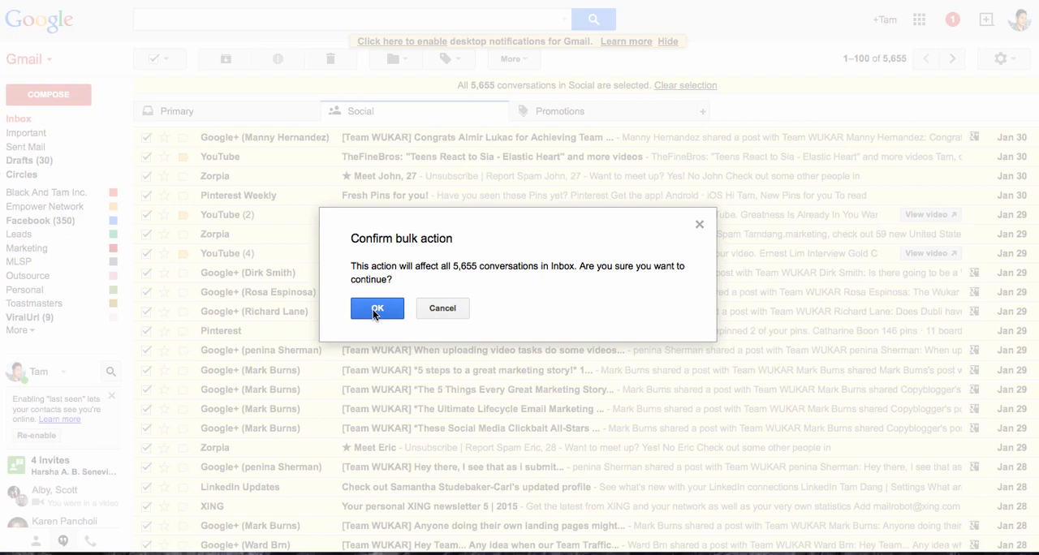
left_click(377, 309)
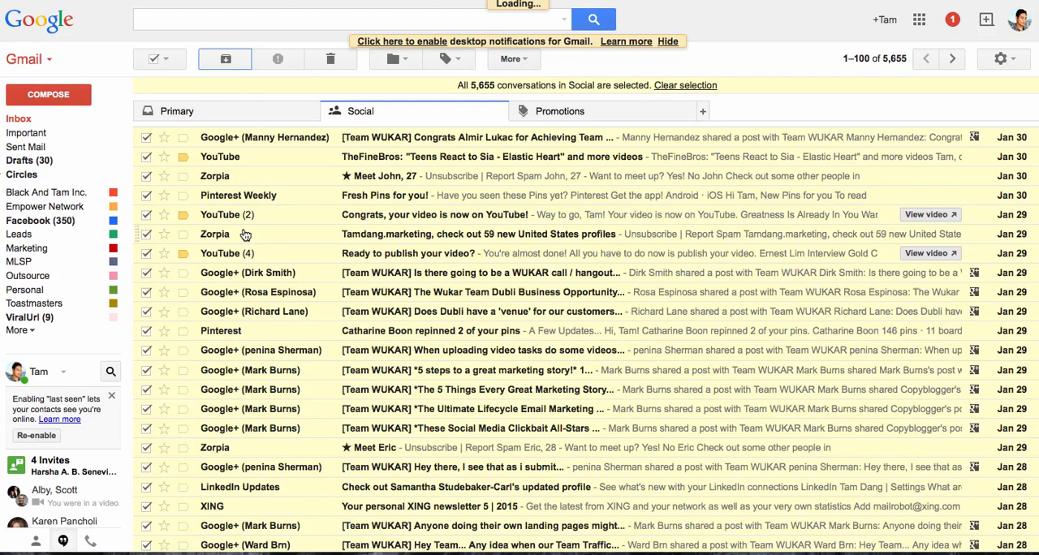
left_click(224, 59)
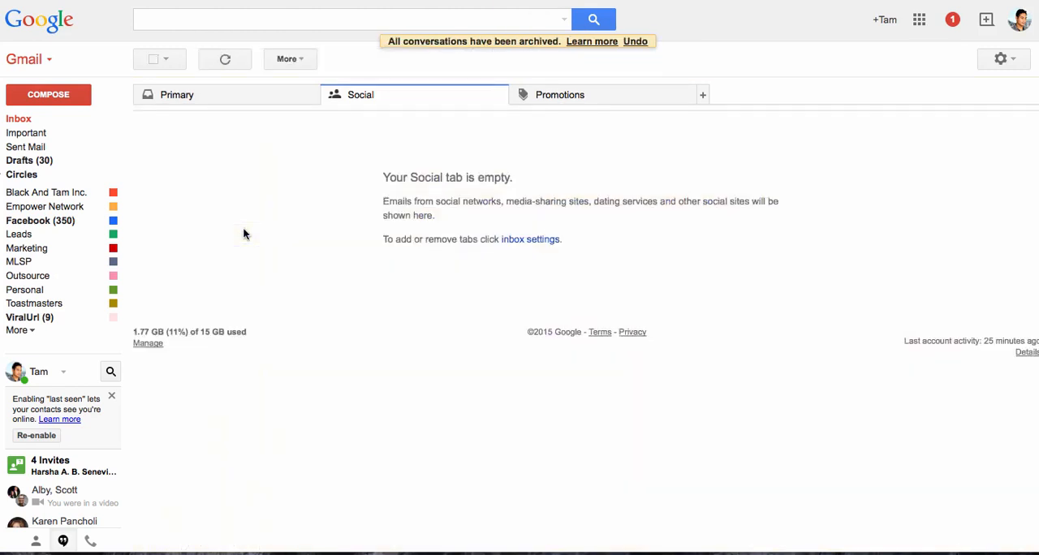
mouse_move(520, 114)
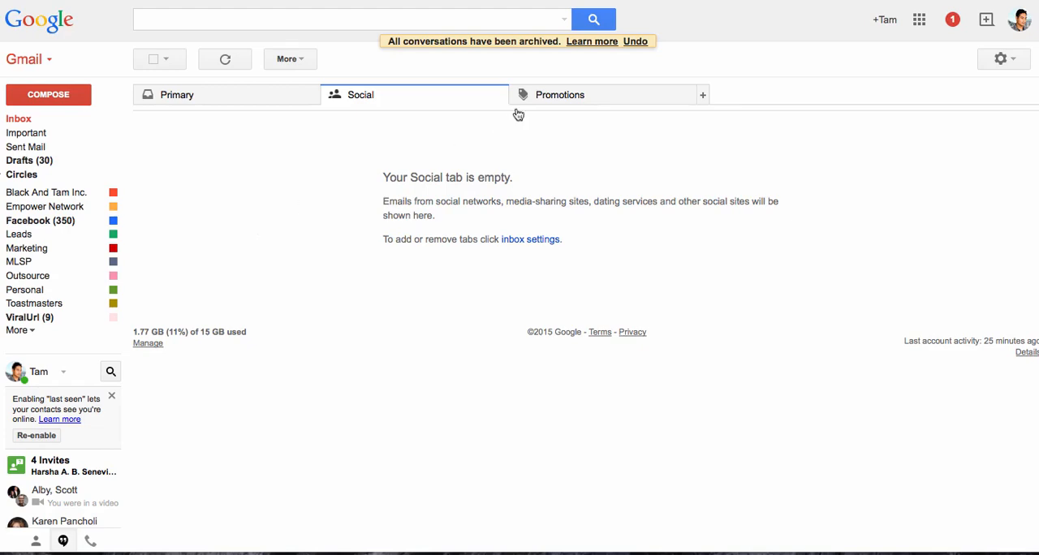
Select all 8,989 Promotions conversations and archive them, emptying the Promotions tab
left_click(176, 95)
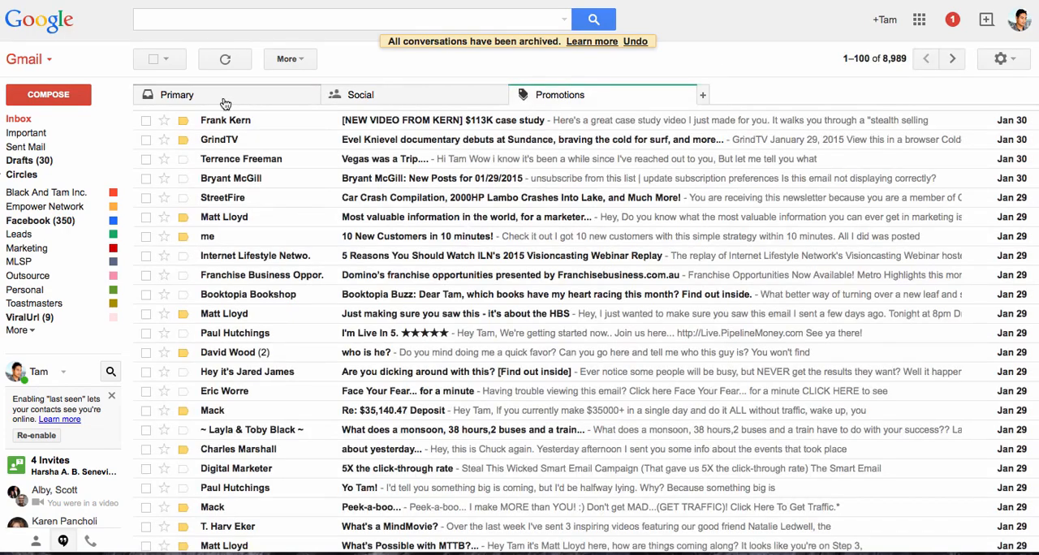
left_click(154, 59)
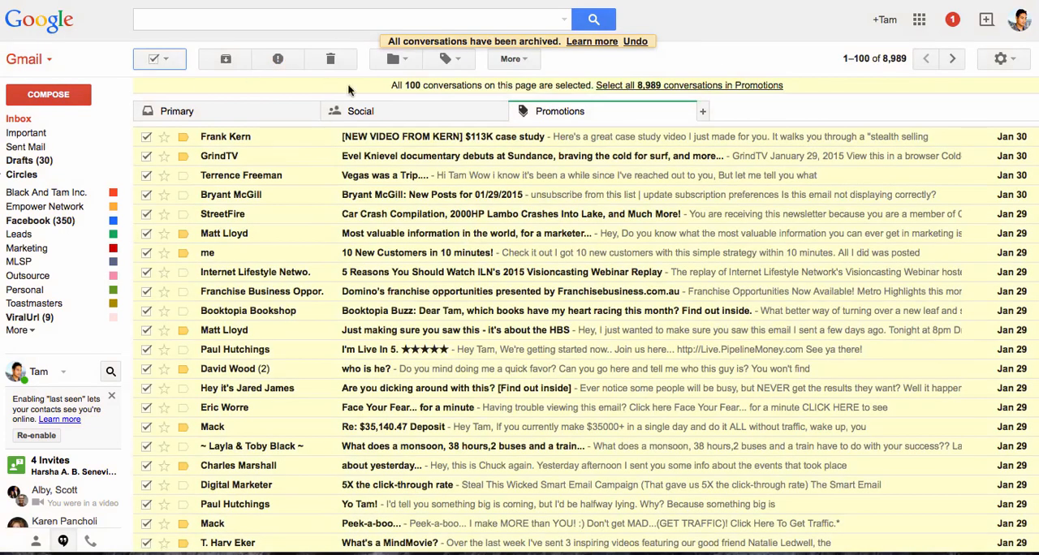
left_click(688, 85)
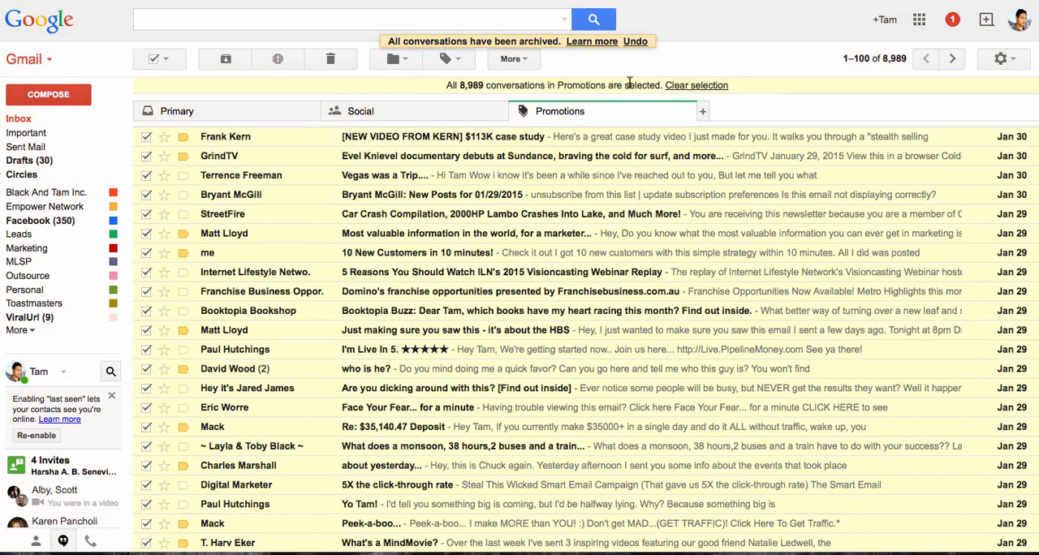
mouse_move(601, 148)
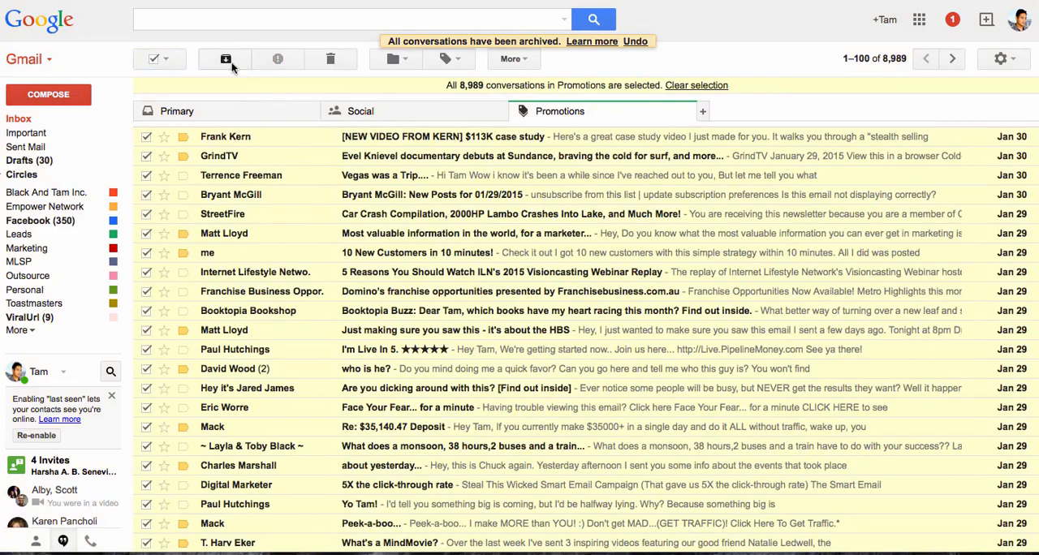
mouse_move(224, 58)
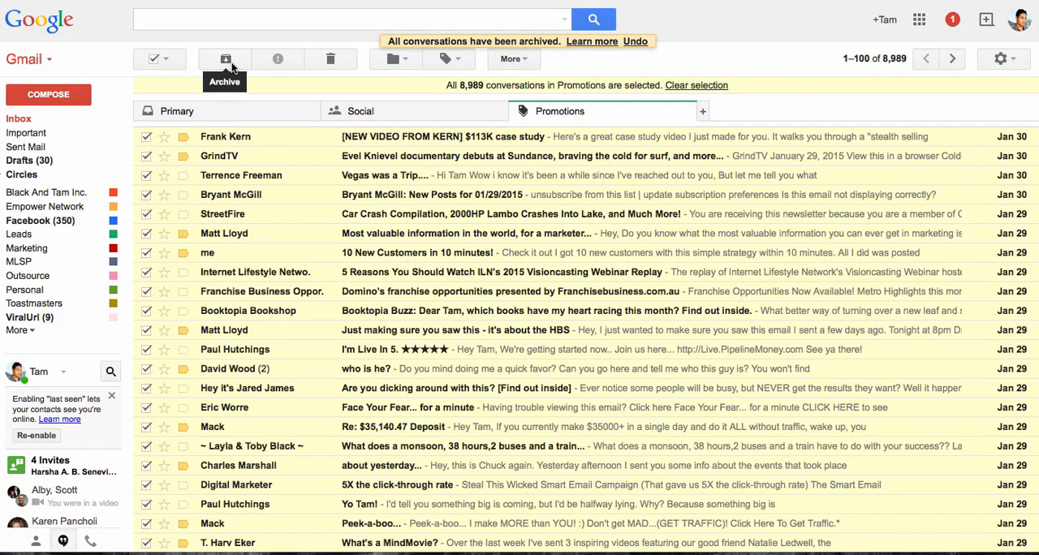
left_click(224, 58)
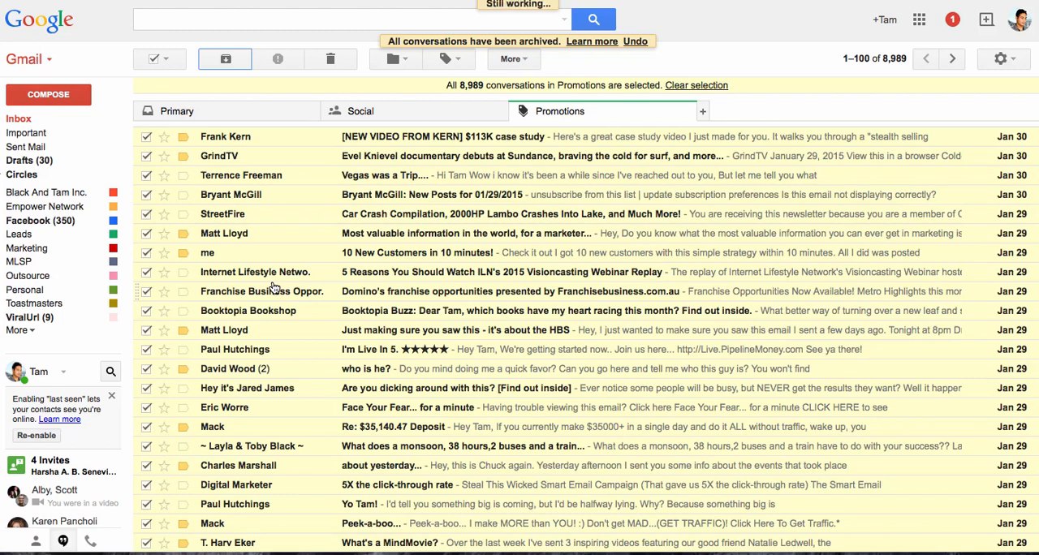
left_click(226, 58)
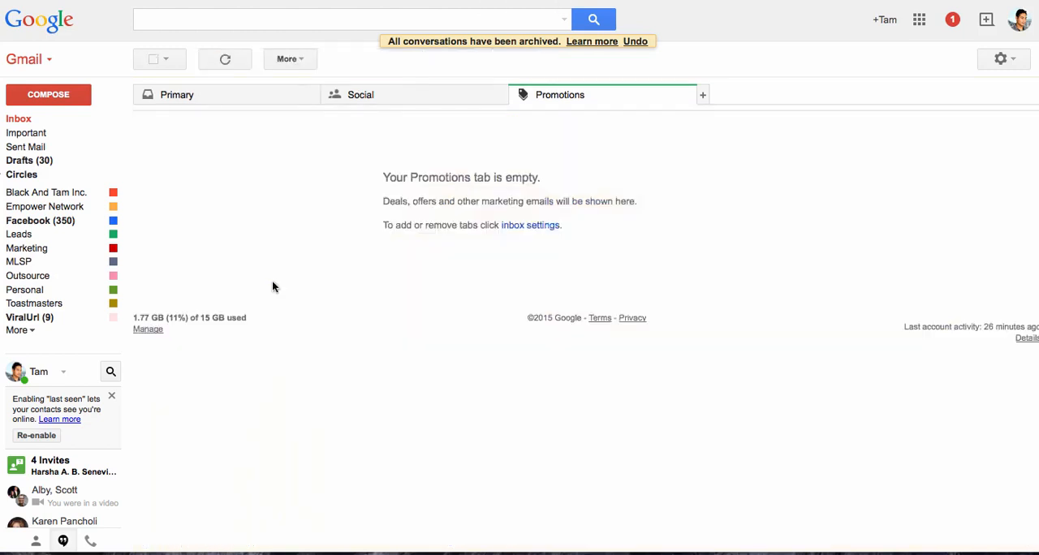
mouse_move(263, 94)
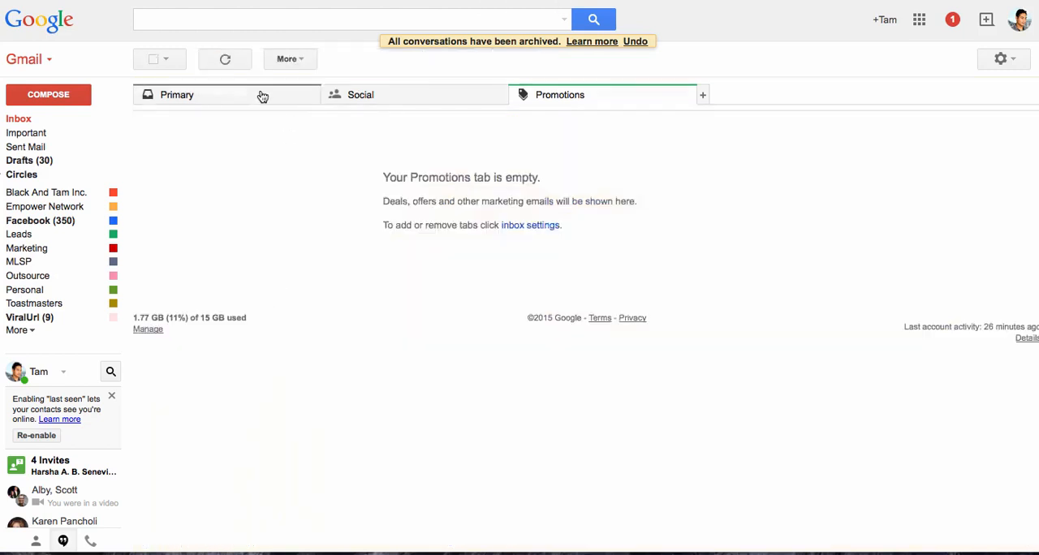
mouse_move(282, 91)
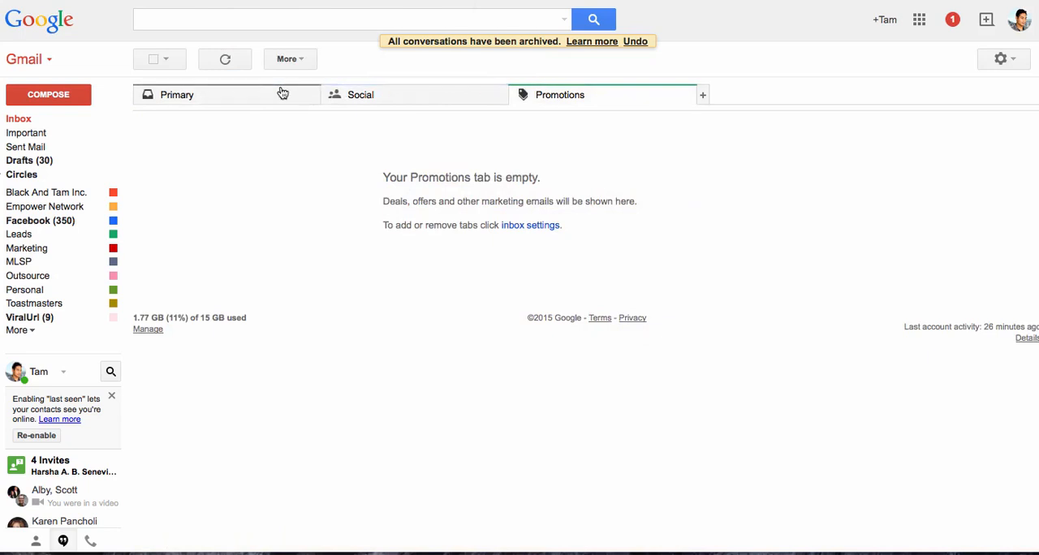
Confirm the Primary tab is empty, browse the Black And Tam Inc. and Empower Network labels, and expand the sidebar folders
left_click(361, 94)
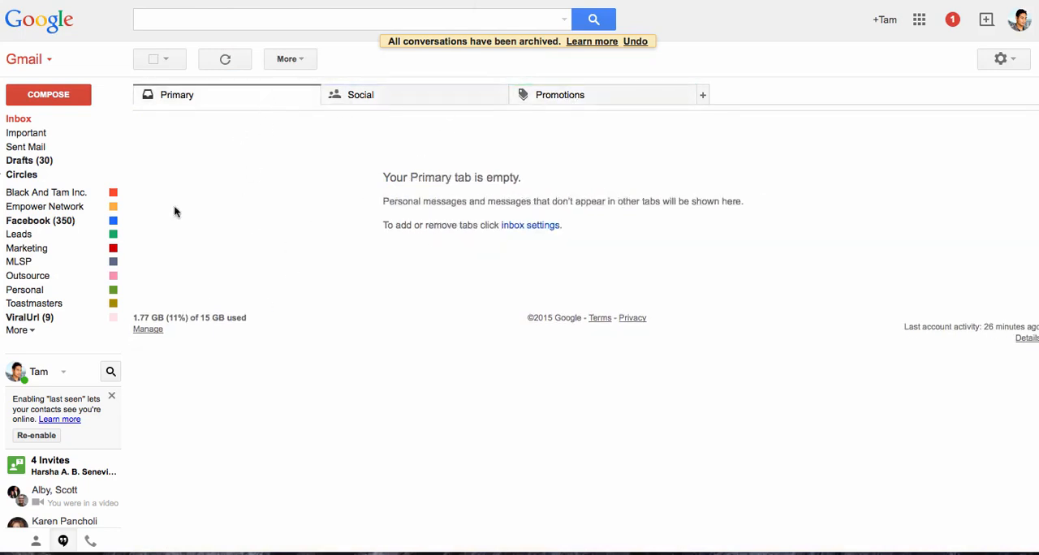
mouse_move(84, 137)
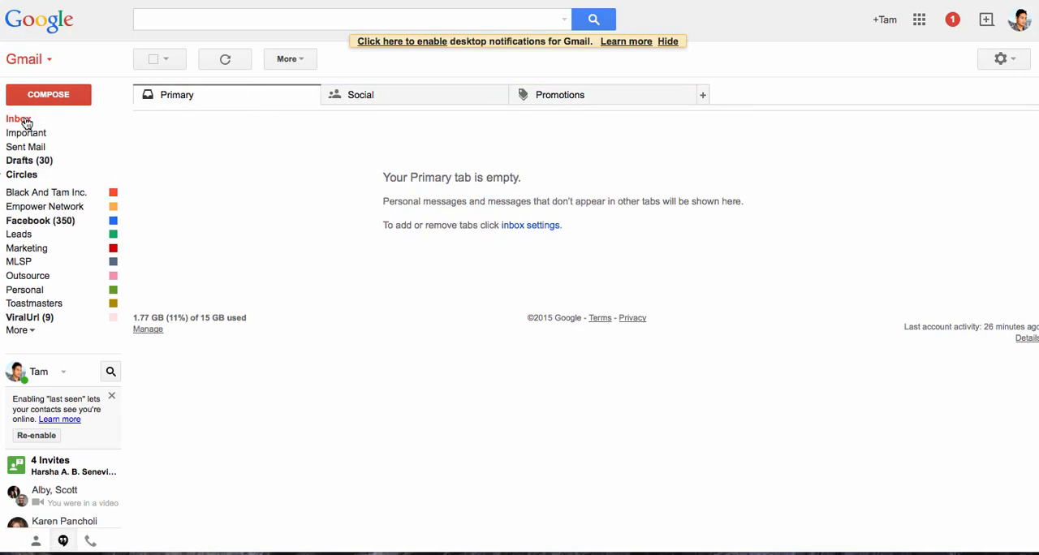
left_click(45, 191)
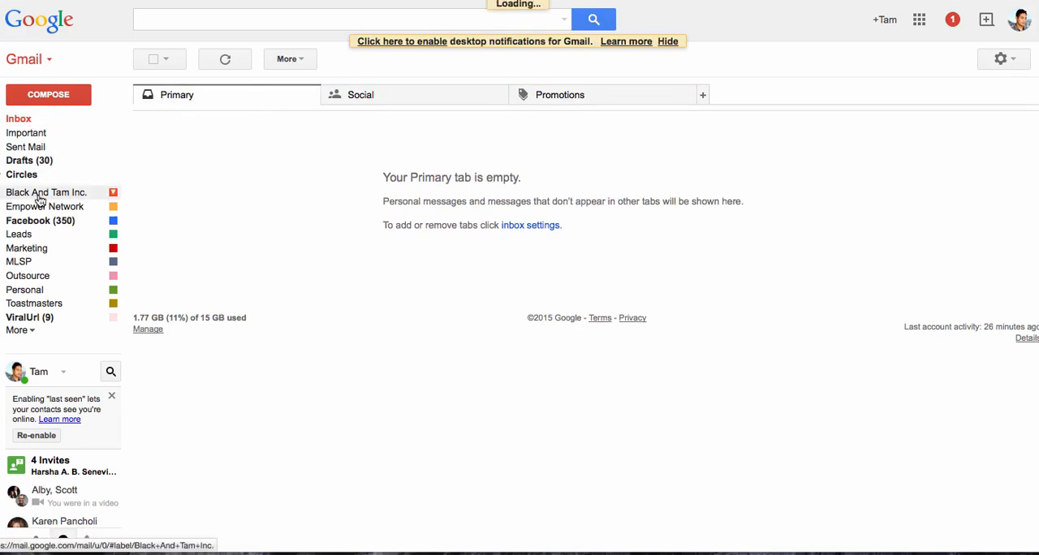
left_click(45, 194)
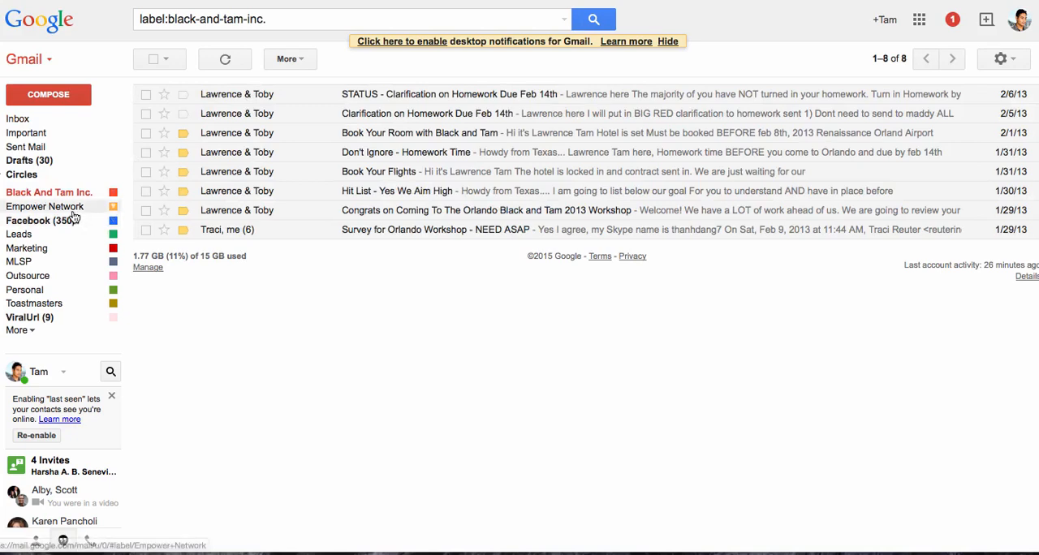
left_click(45, 207)
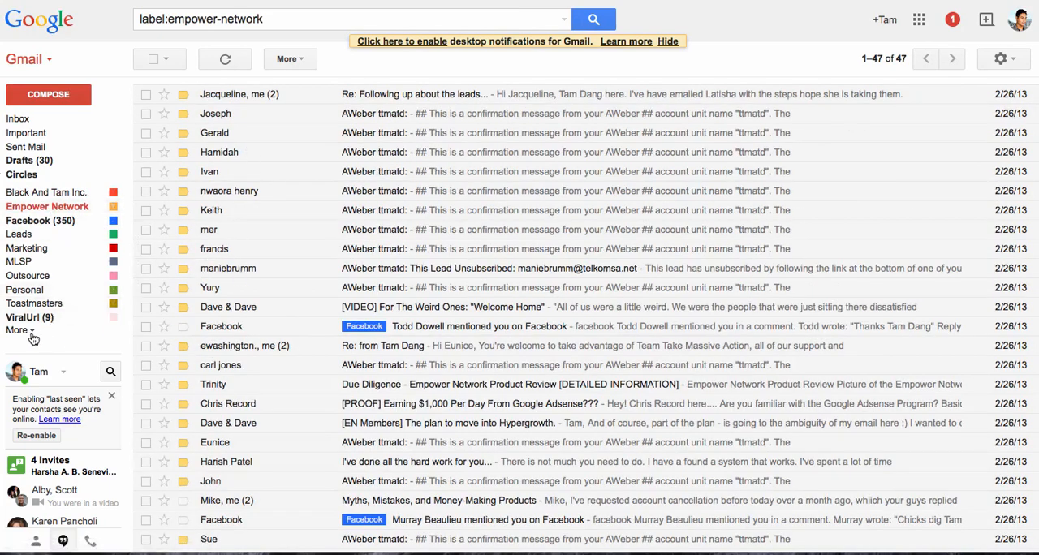
left_click(16, 332)
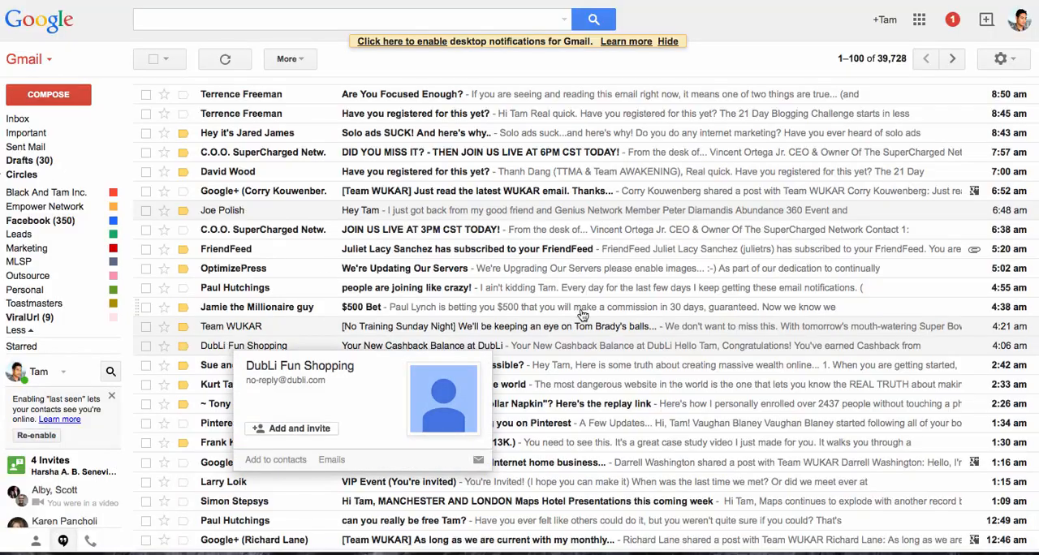
Scroll through the All Mail list of 39,728 conversations including the archived ones
scroll("down", 3)
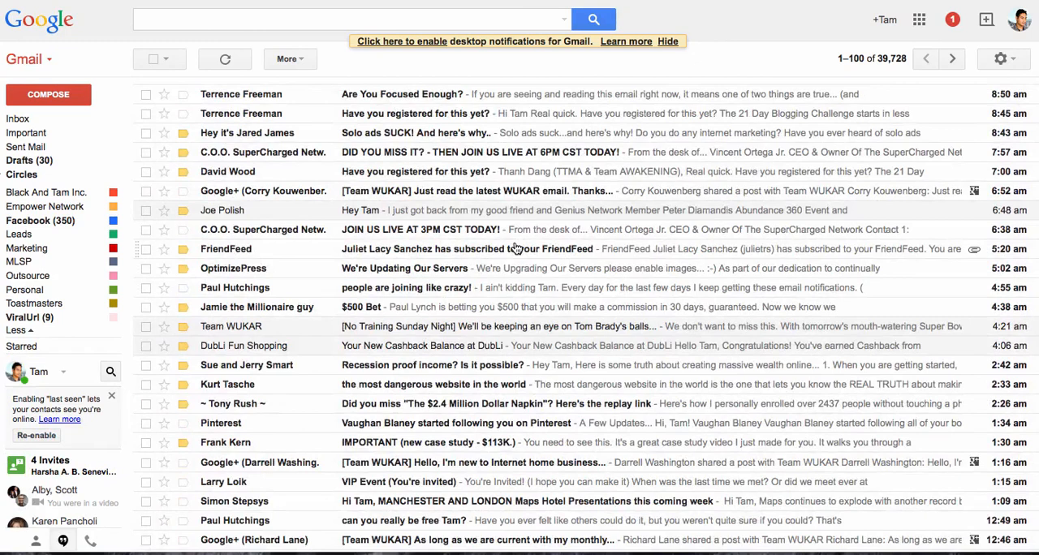
mouse_move(364, 250)
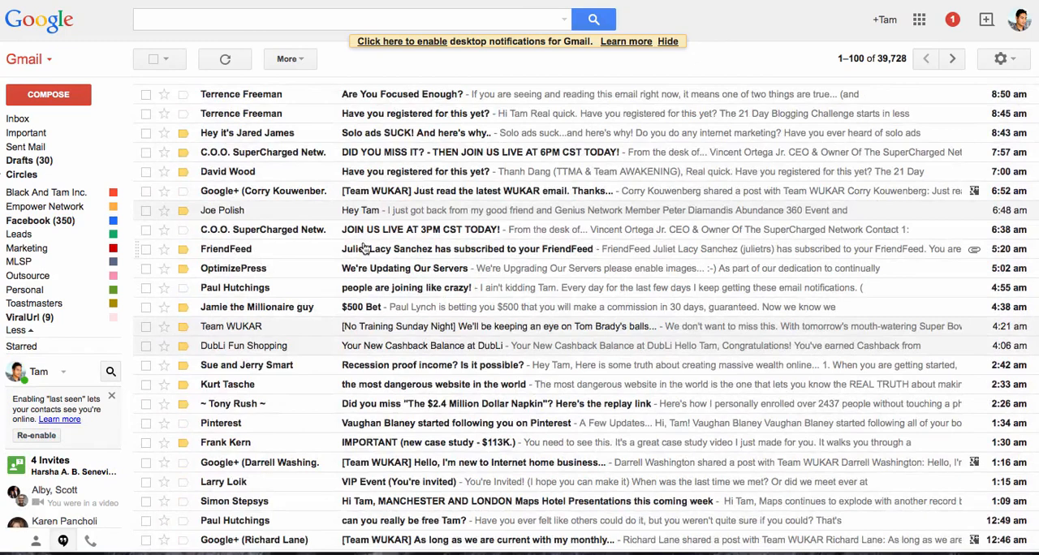
mouse_move(393, 327)
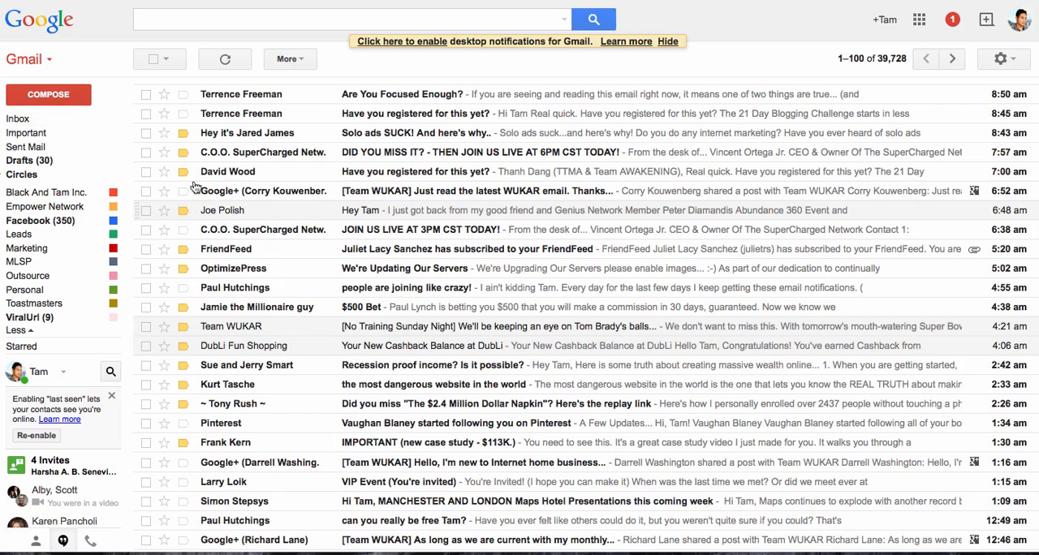
mouse_move(267, 246)
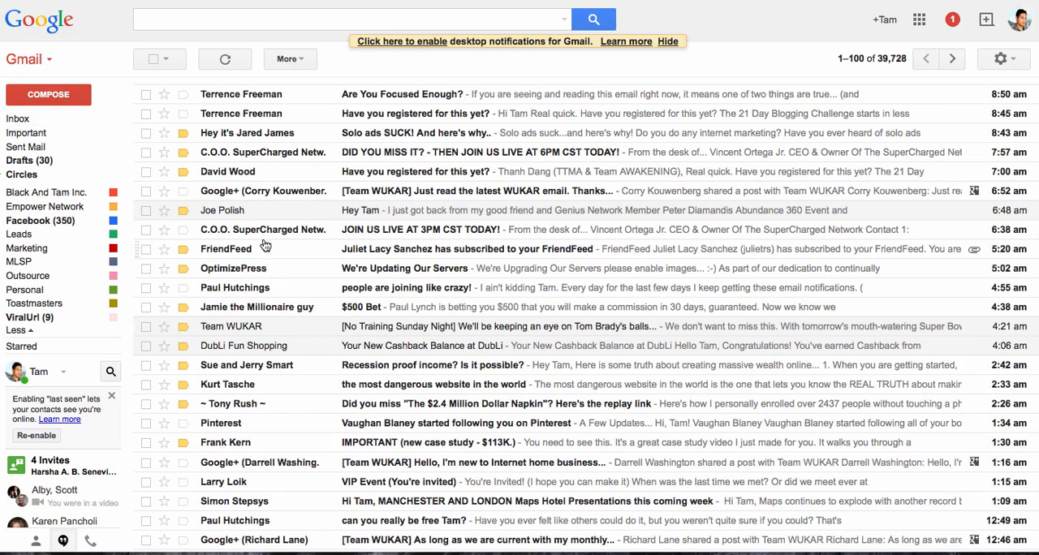